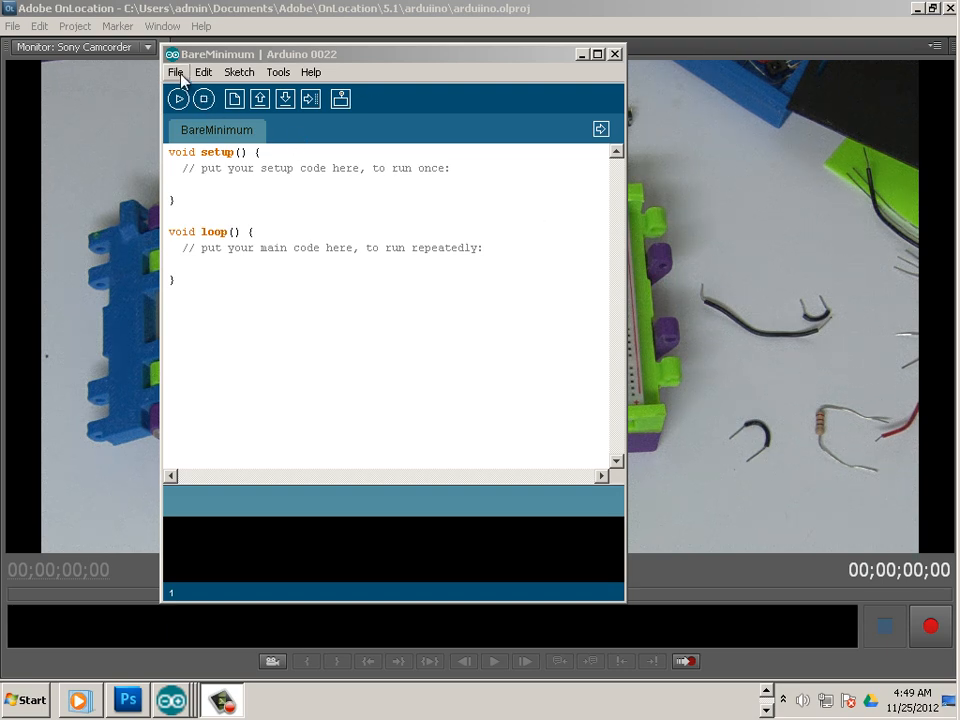
Step: Browse the built-in example sketches from the File menu
click(180, 73)
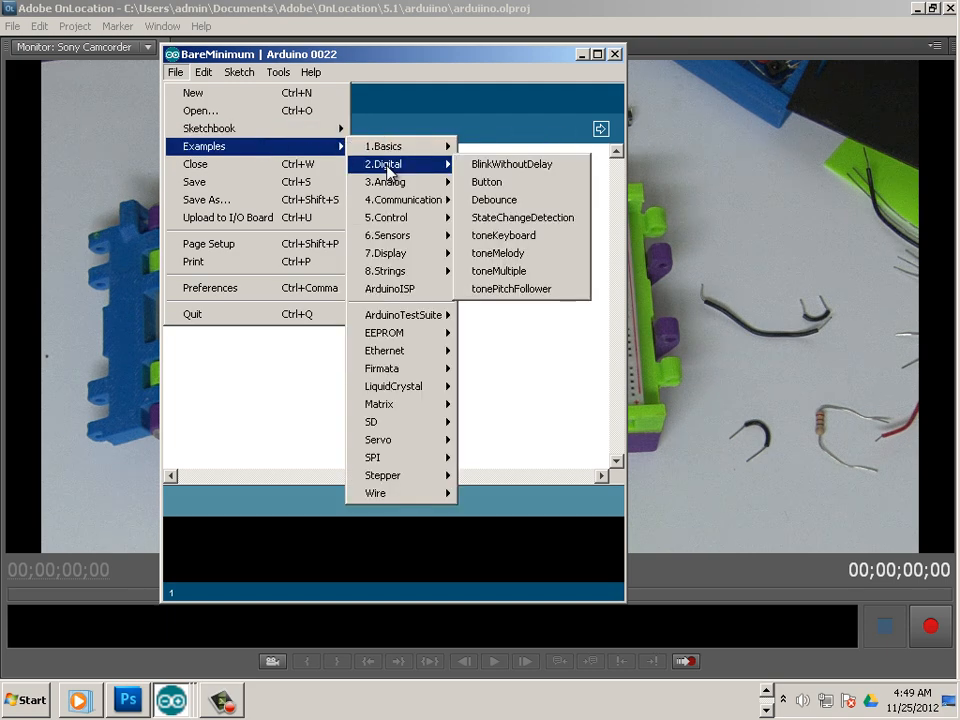
mouse_move(387, 181)
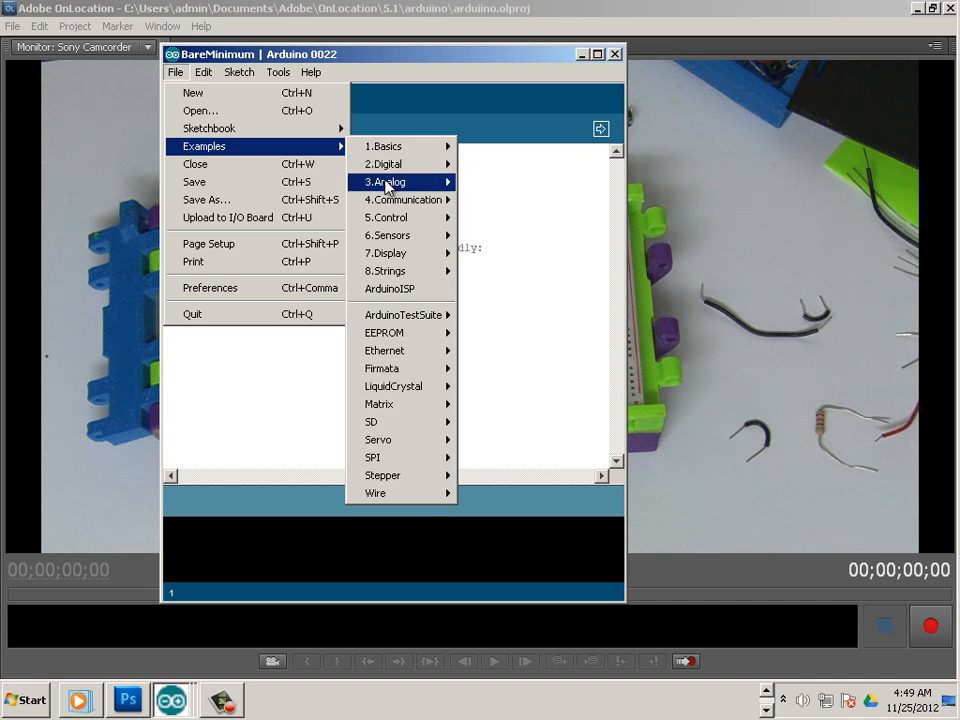
mouse_move(390, 182)
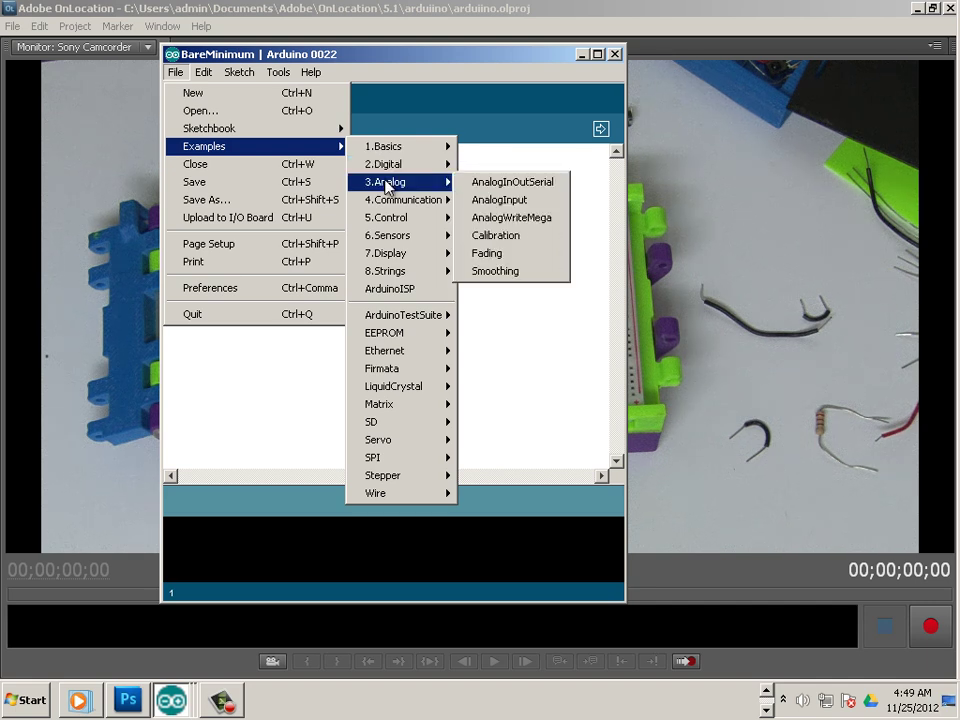
mouse_move(496, 232)
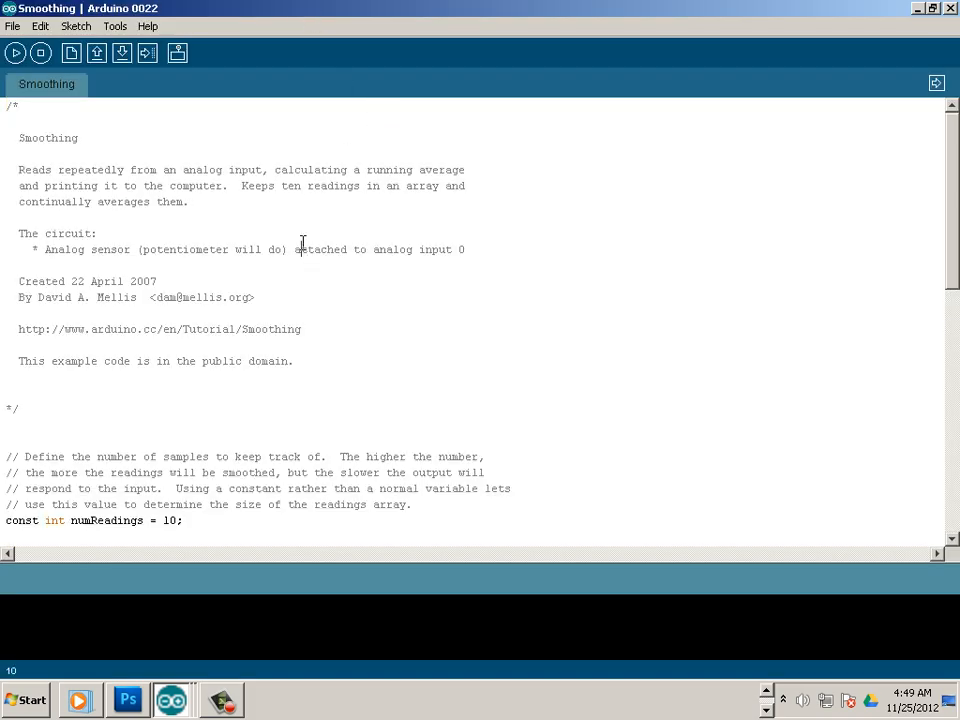
scroll(down, 3)
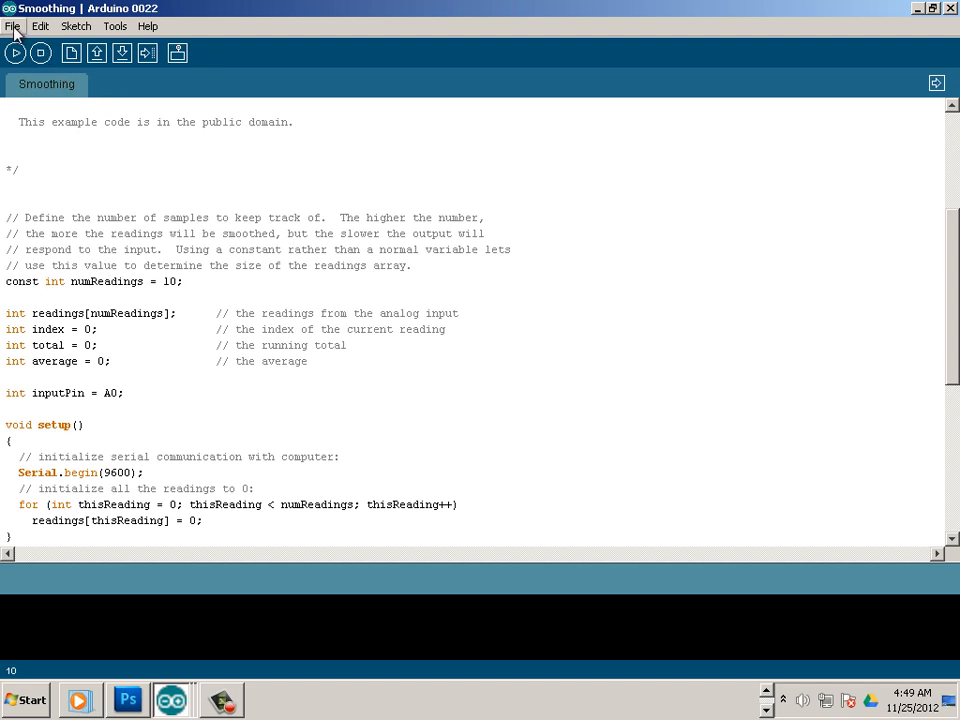
click(17, 25)
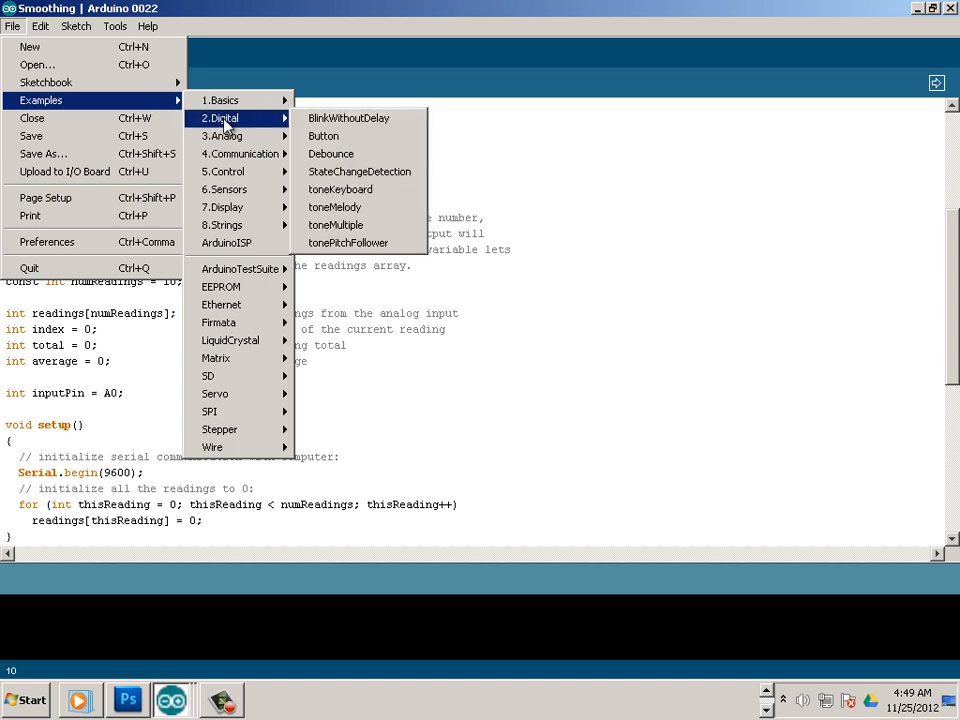
mouse_move(224, 207)
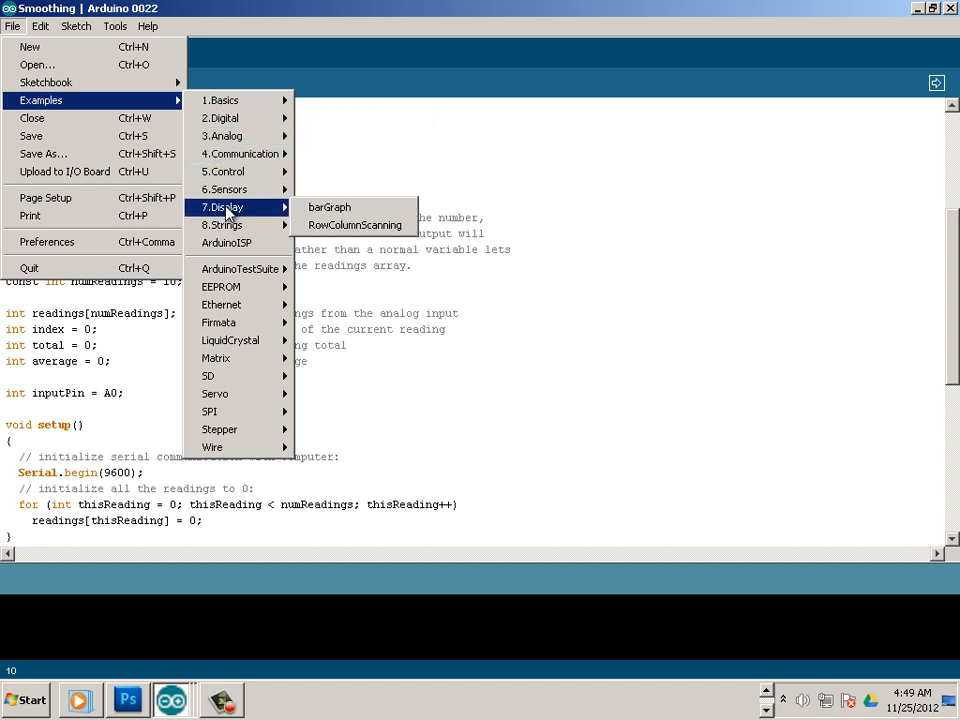
mouse_move(228, 118)
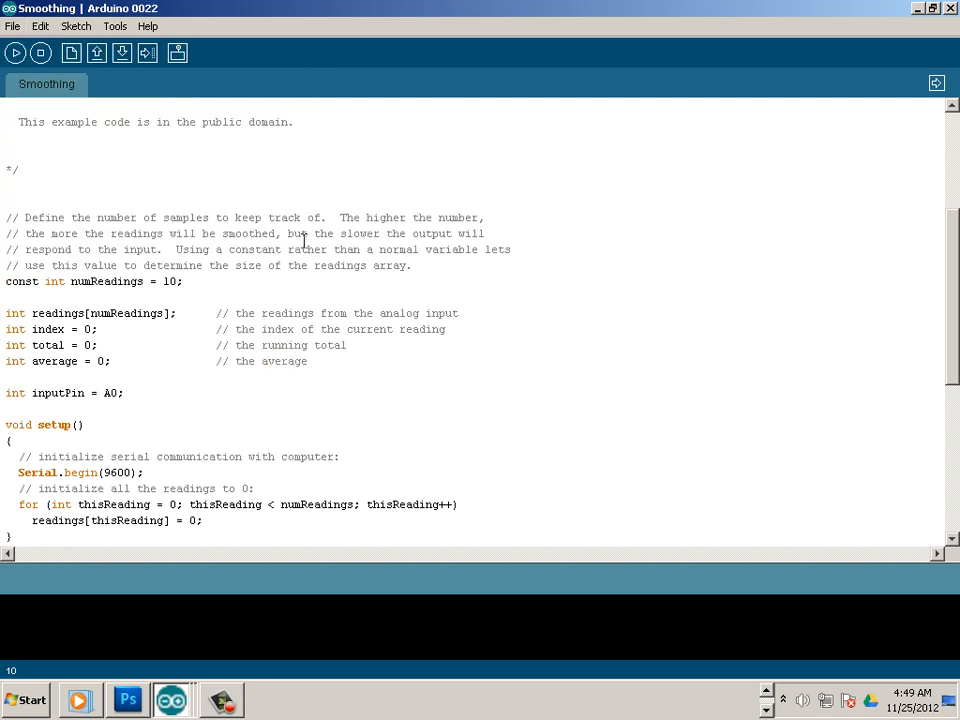
mouse_move(267, 203)
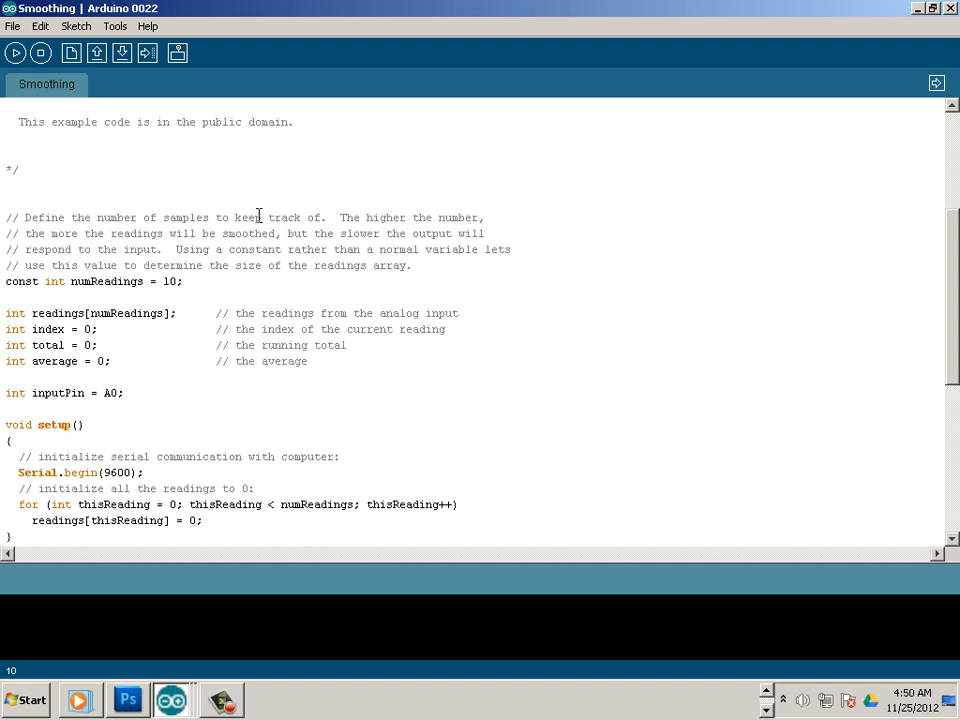
mouse_move(171, 353)
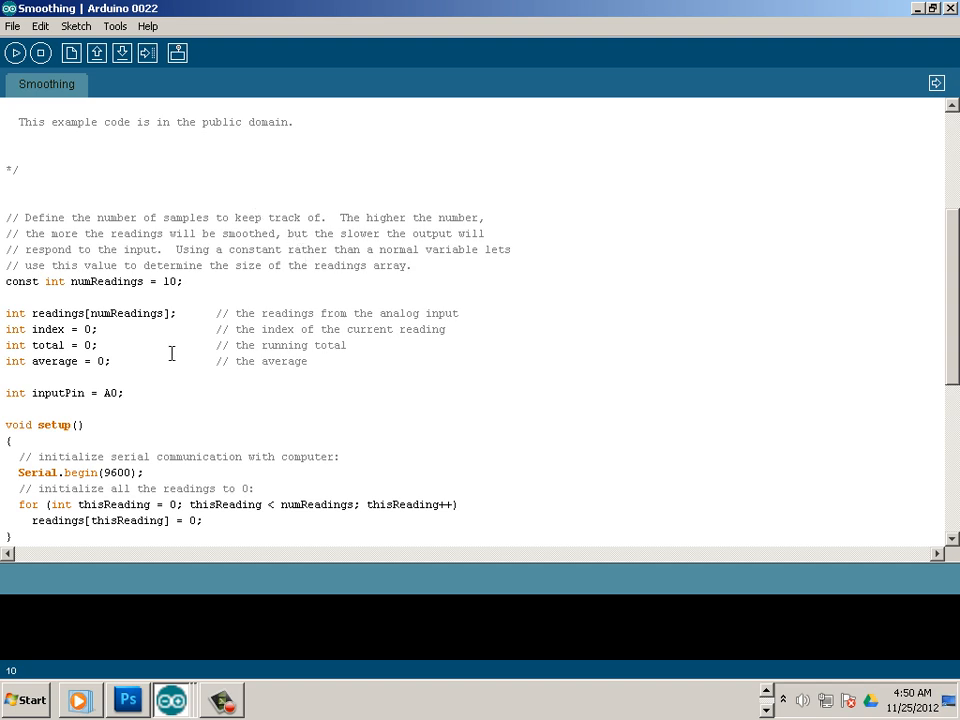
mouse_move(156, 330)
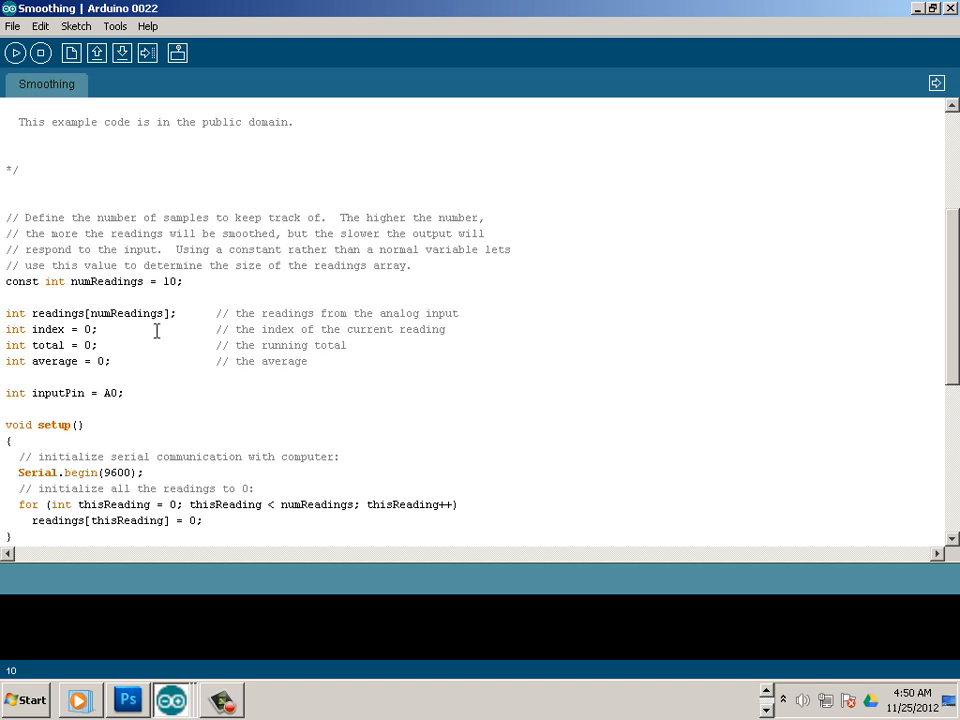
mouse_move(161, 330)
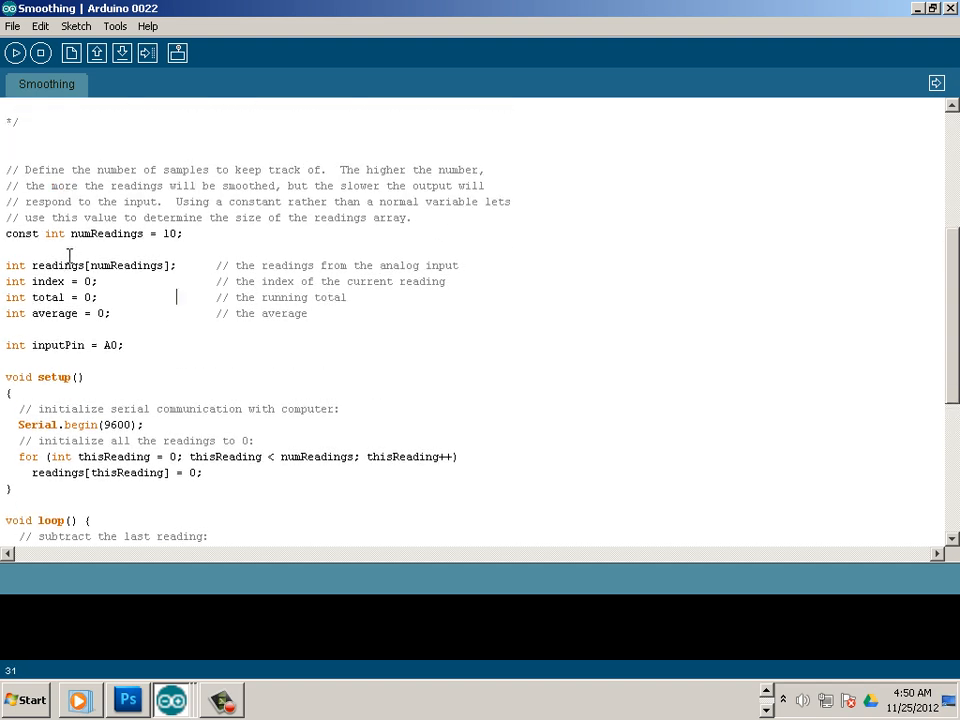
mouse_move(18, 53)
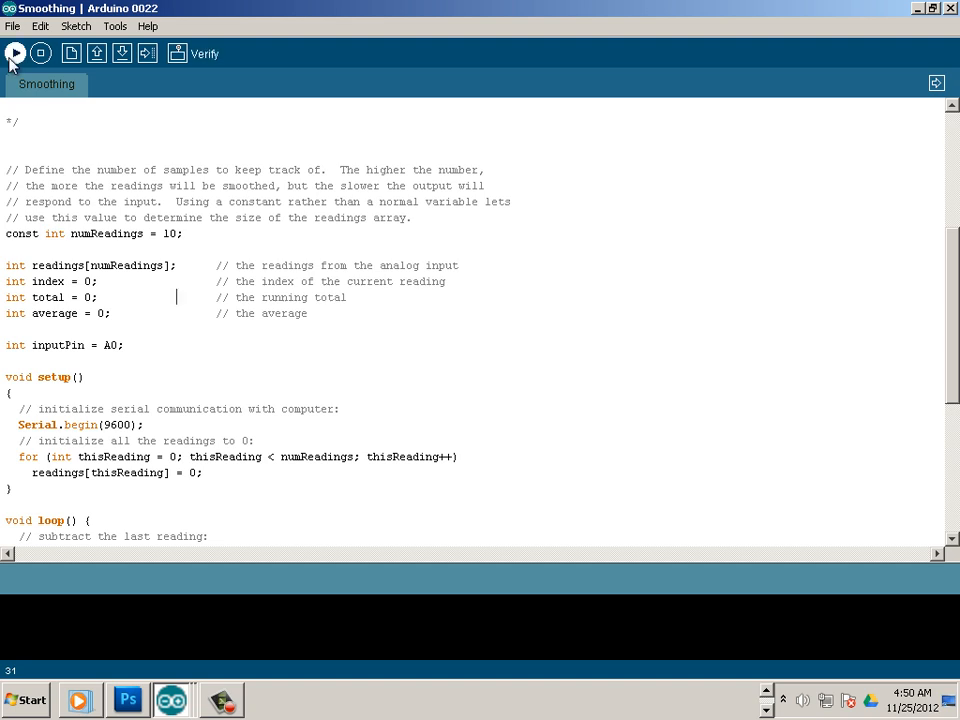
Step: Verify the Smoothing sketch, attempt the upload, and check the Tools menu after the COM7 in-use error
click(15, 52)
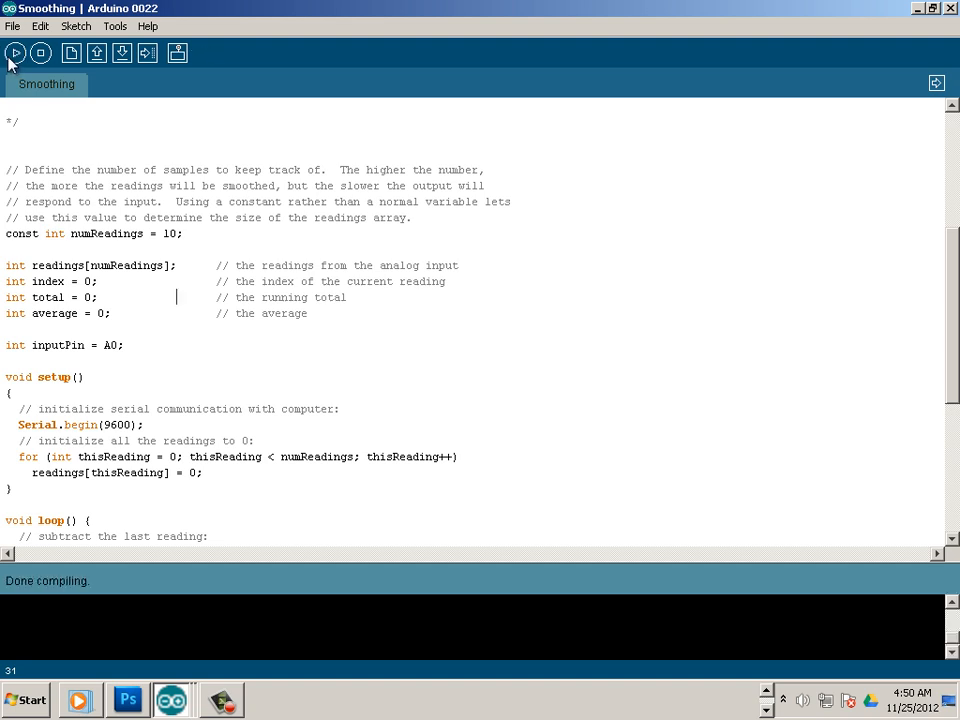
click(16, 52)
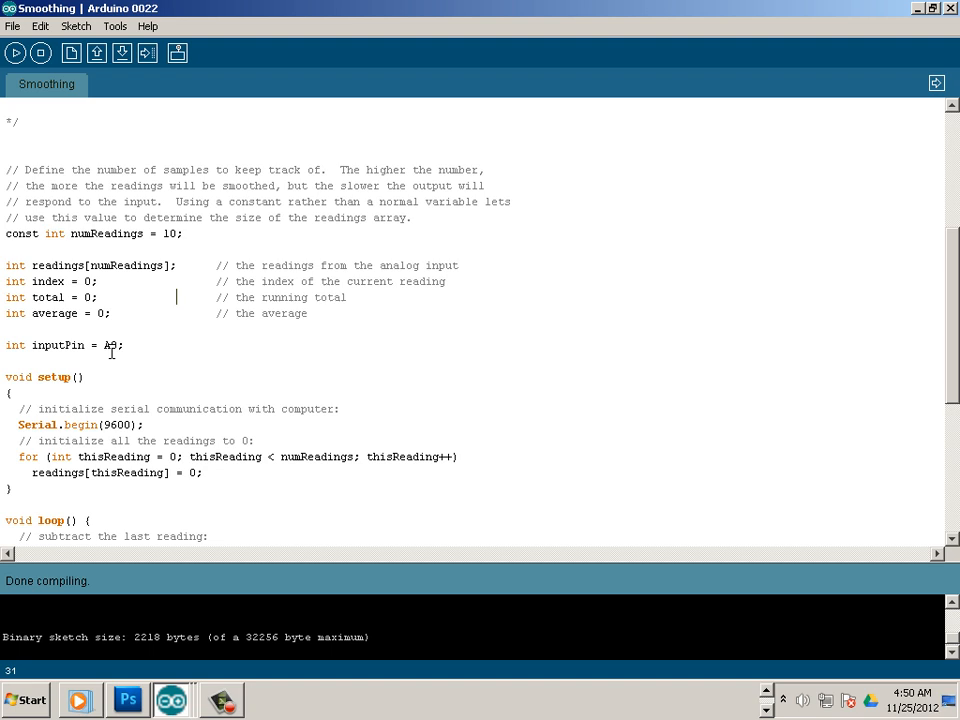
double_click(110, 345)
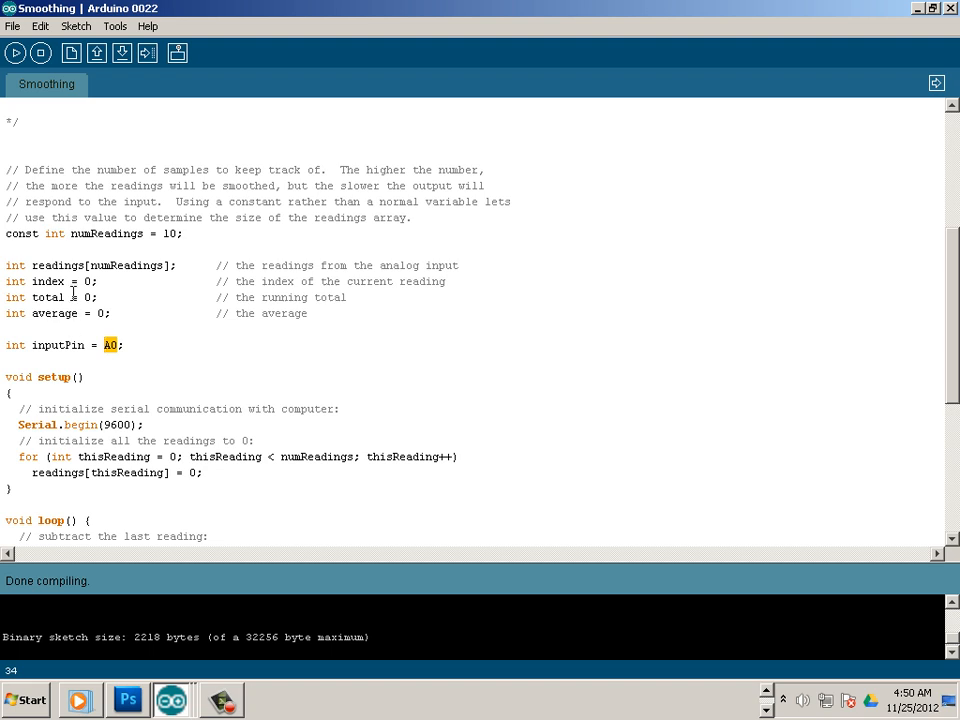
click(153, 55)
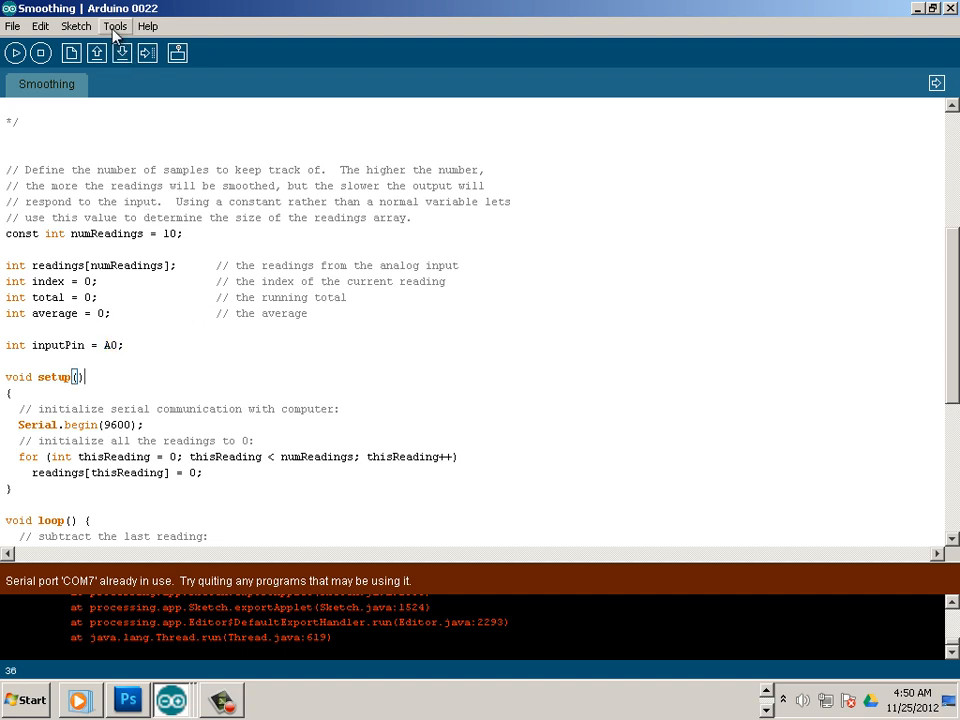
click(113, 26)
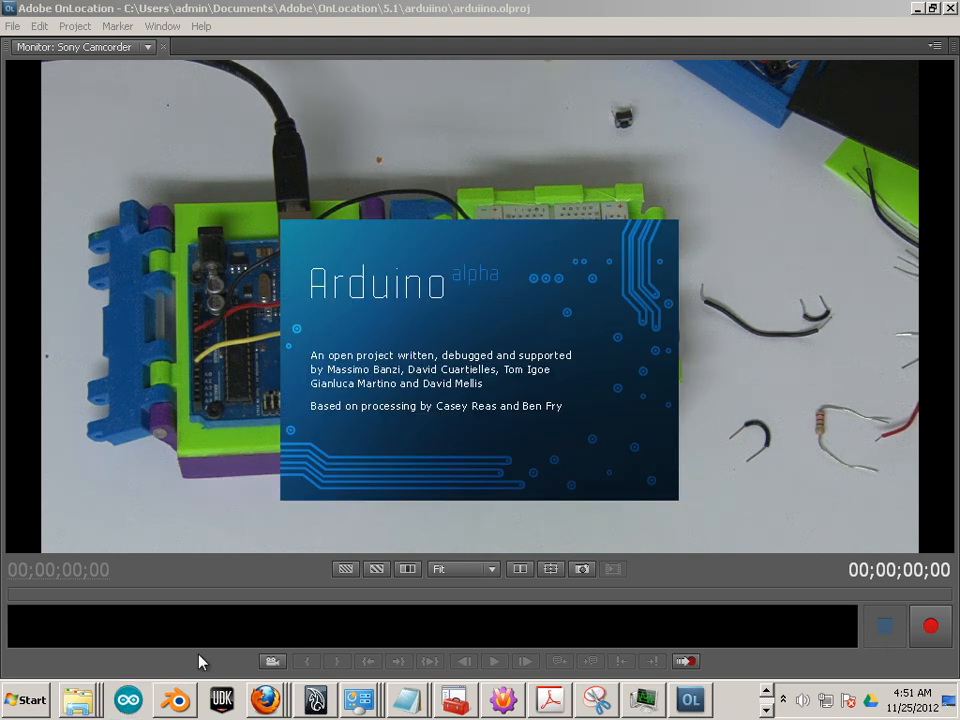
Step: Relaunch Arduino, reopen the Smoothing example, upload it and watch readings near 256 on COM7
click(127, 699)
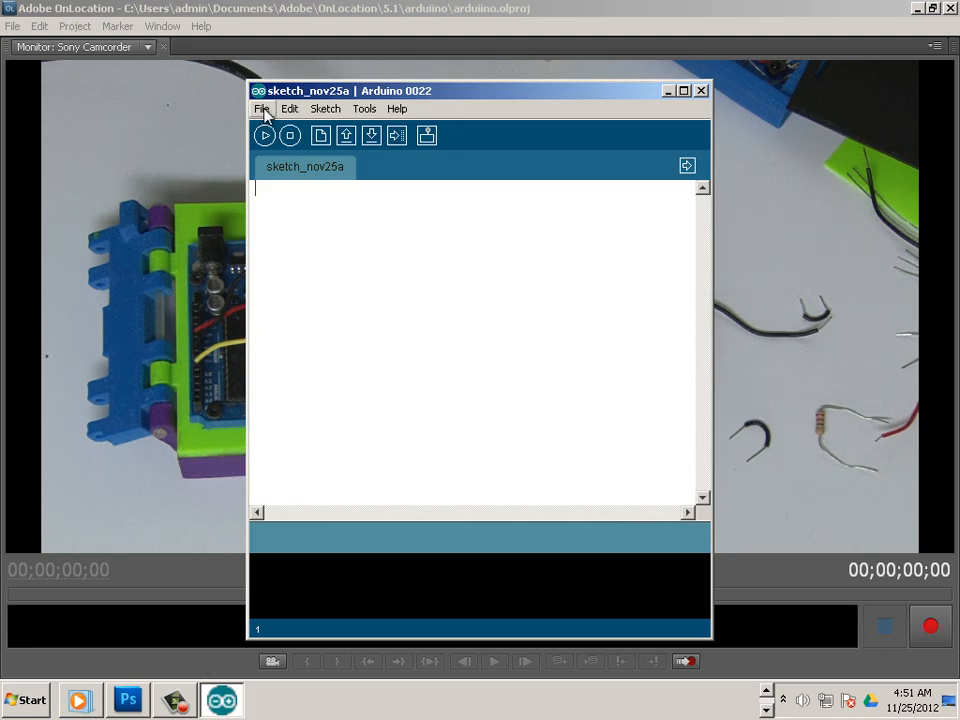
click(261, 108)
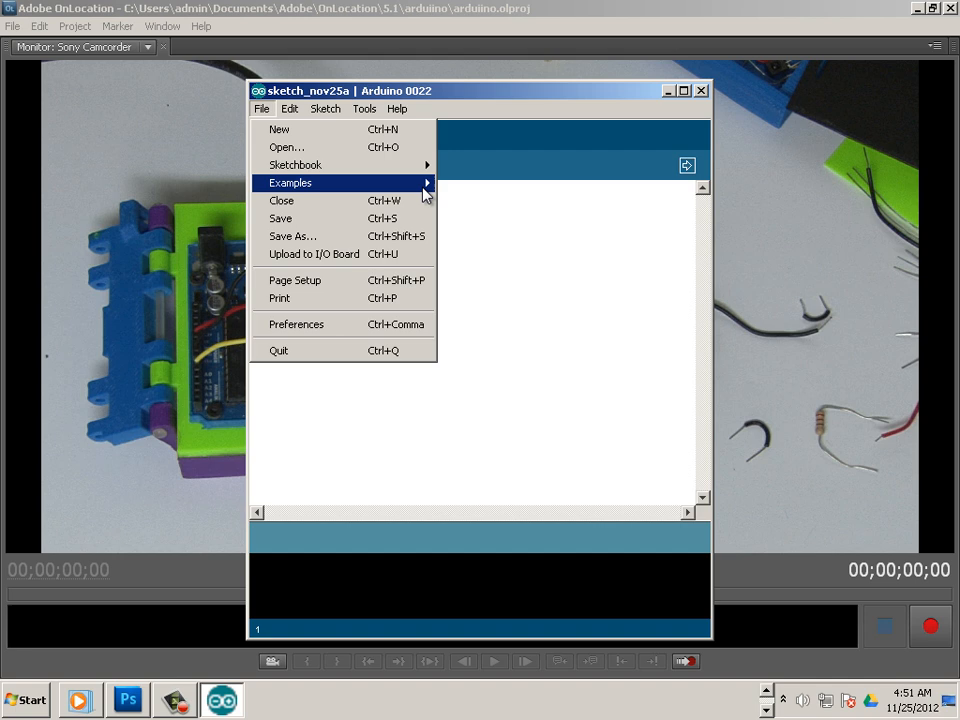
mouse_move(472, 200)
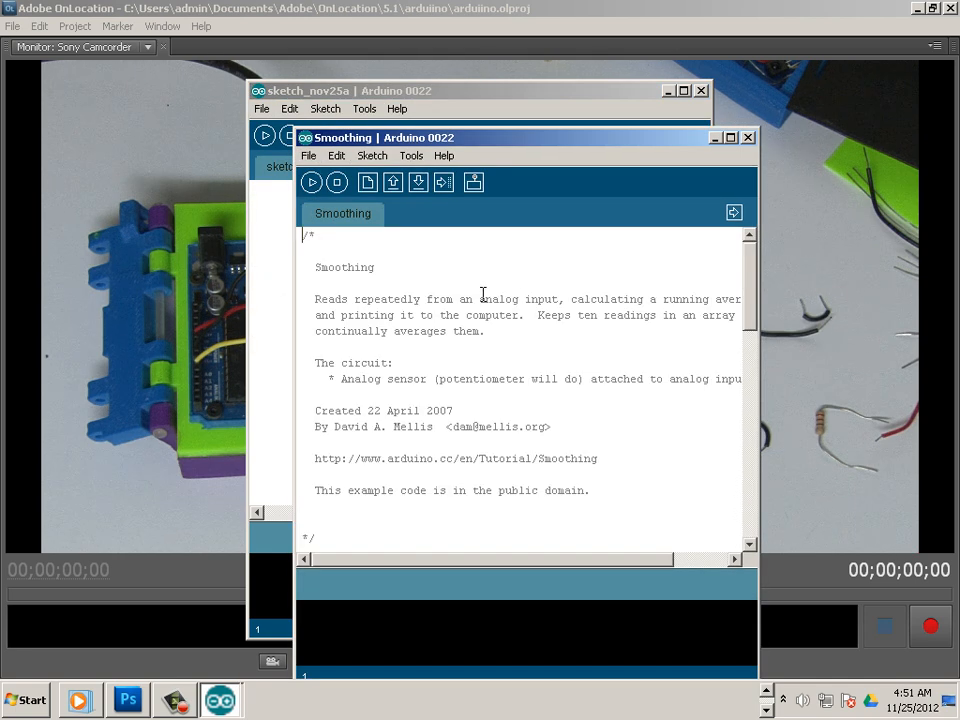
click(311, 182)
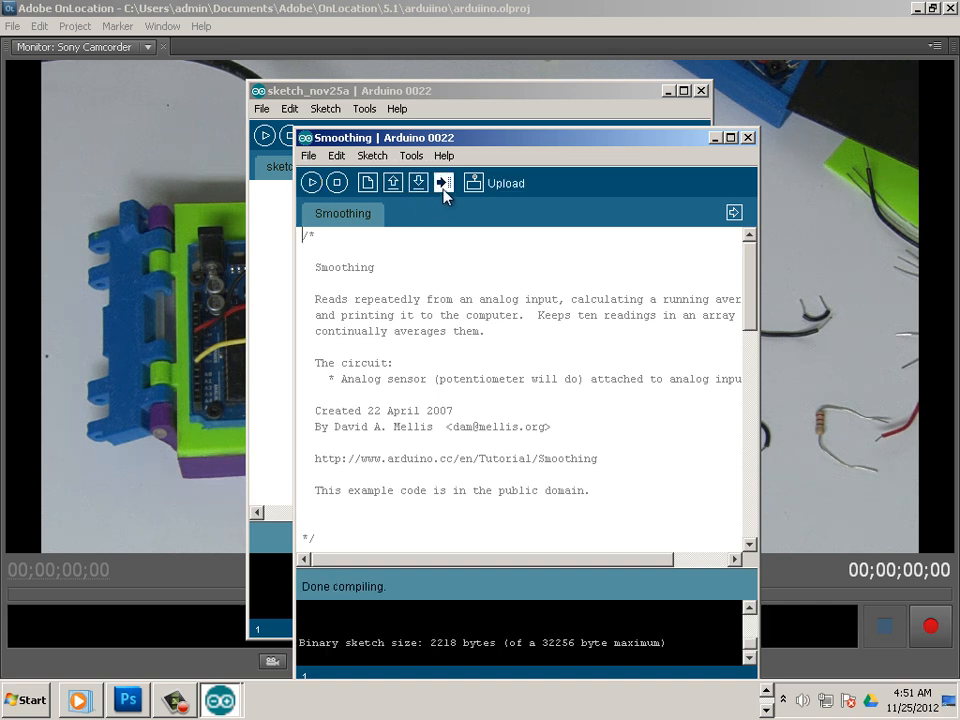
click(443, 182)
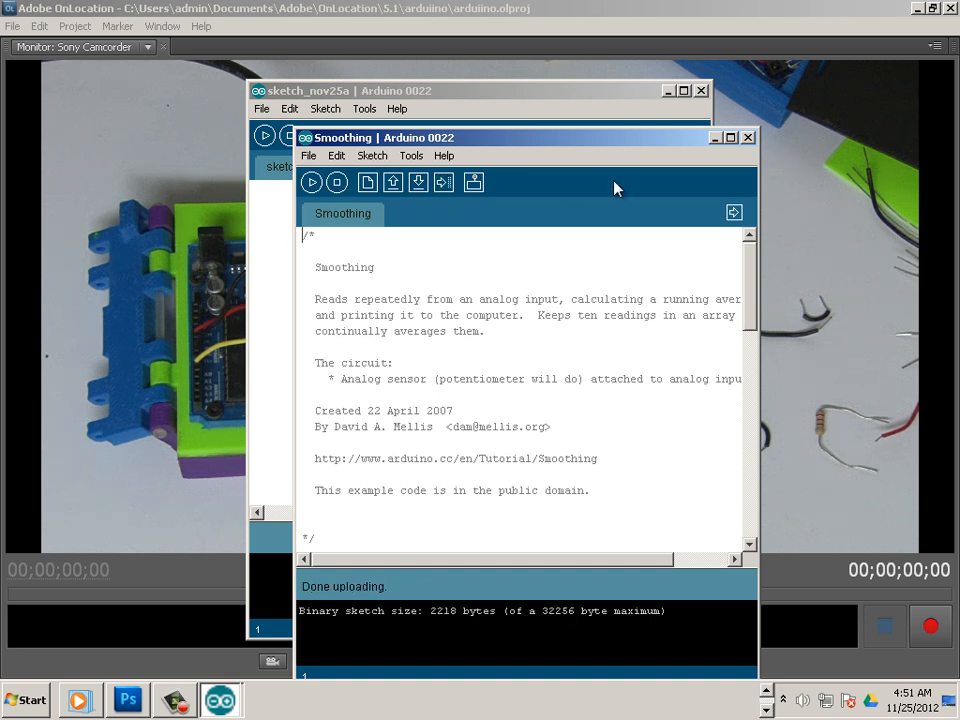
mouse_move(533, 165)
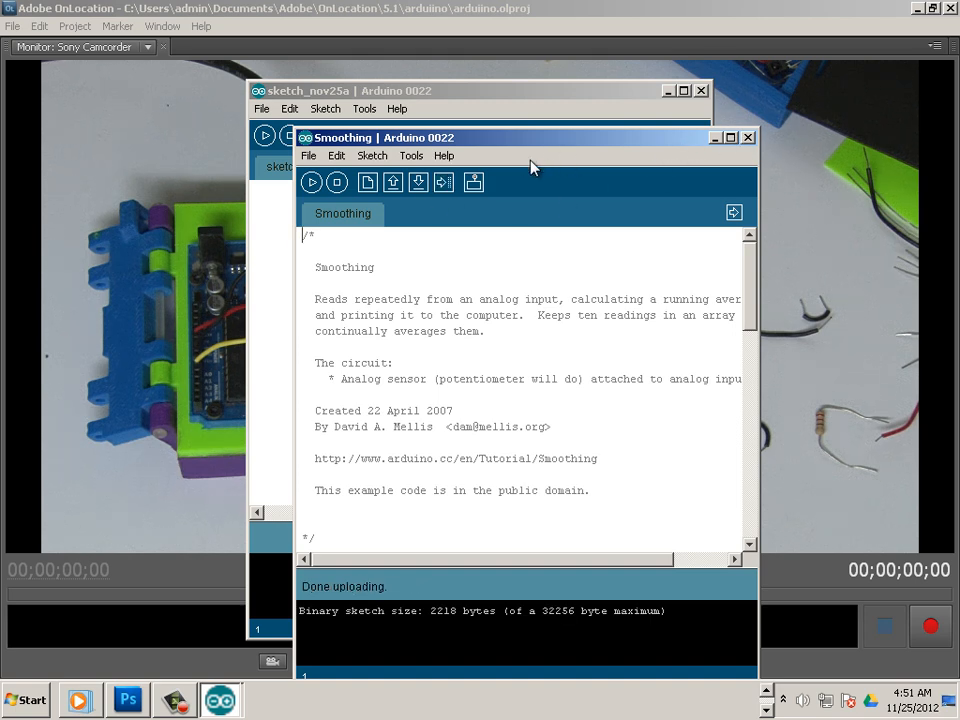
click(473, 182)
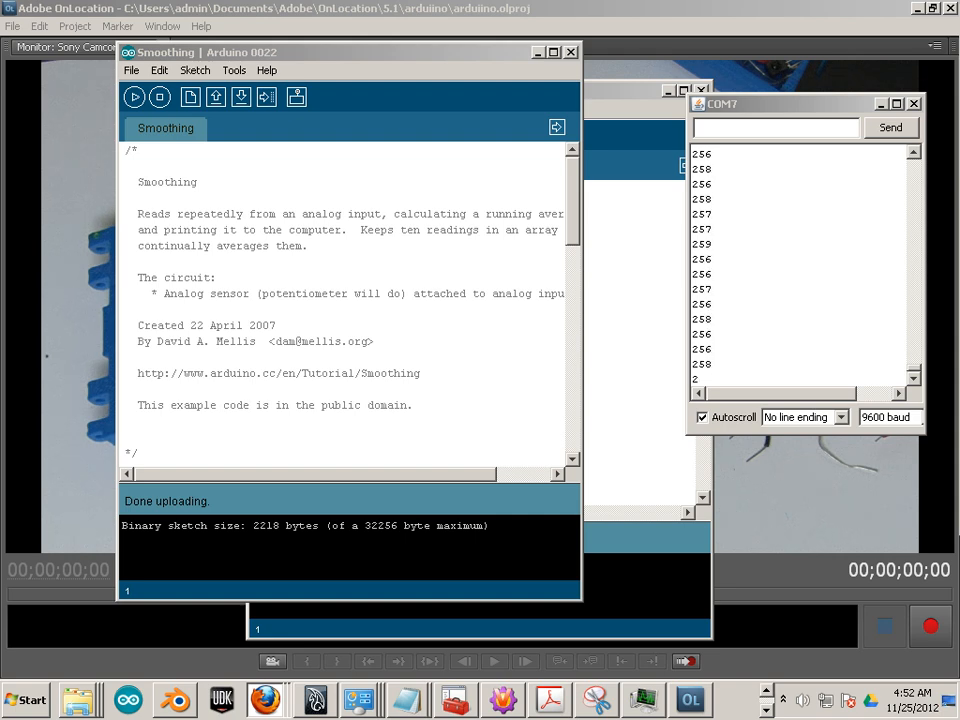
Step: Scroll through the sketch to the variable declarations and start a new int line after average
scroll(down, 3)
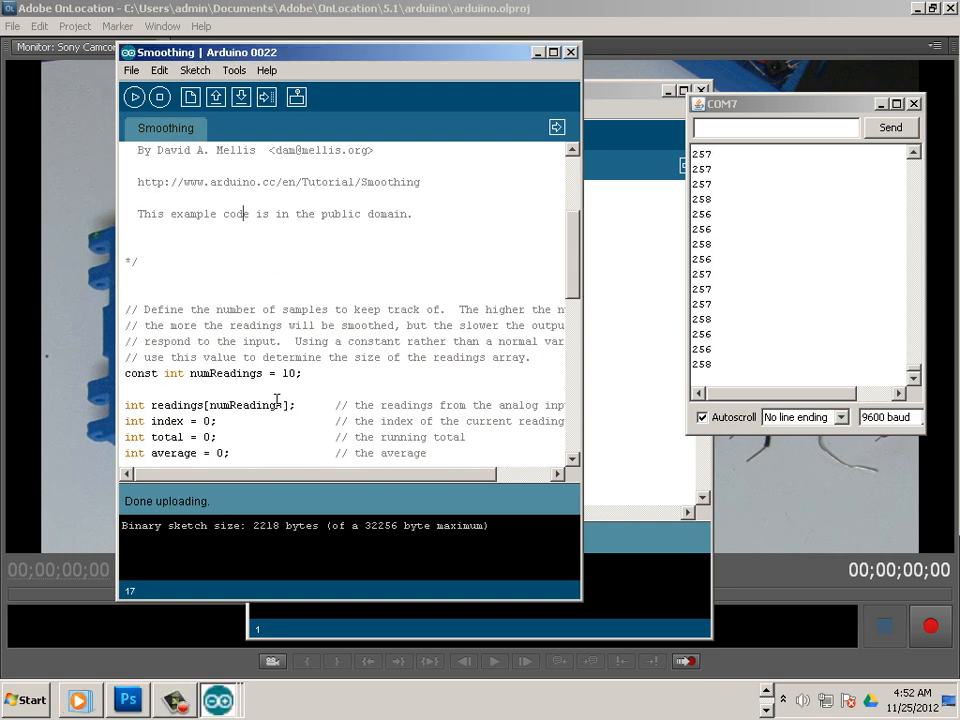
scroll(down, 3)
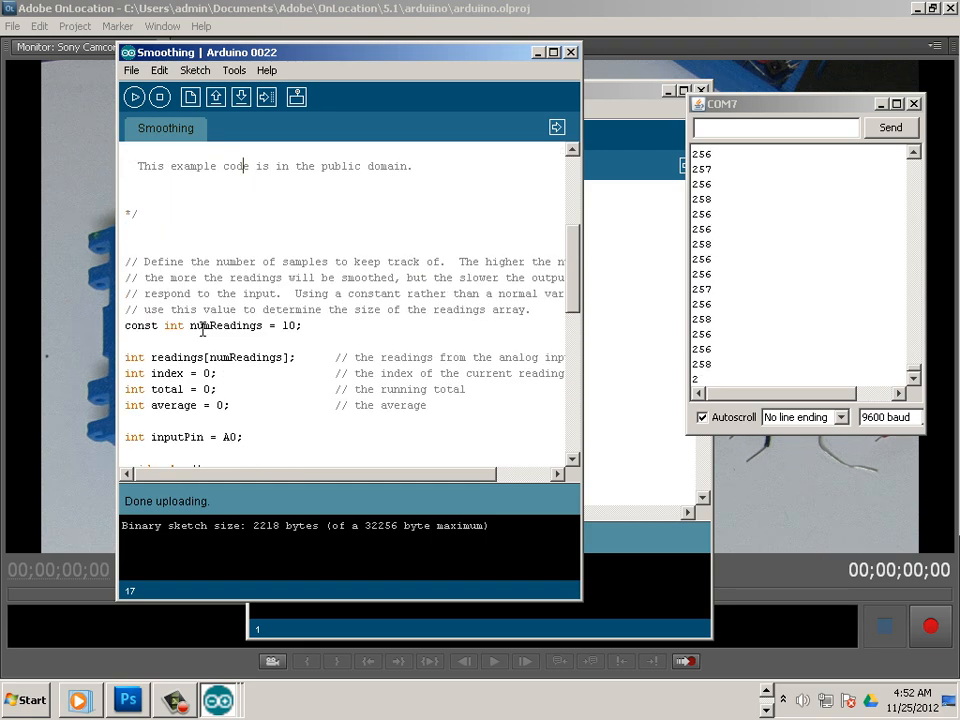
scroll(down, 3)
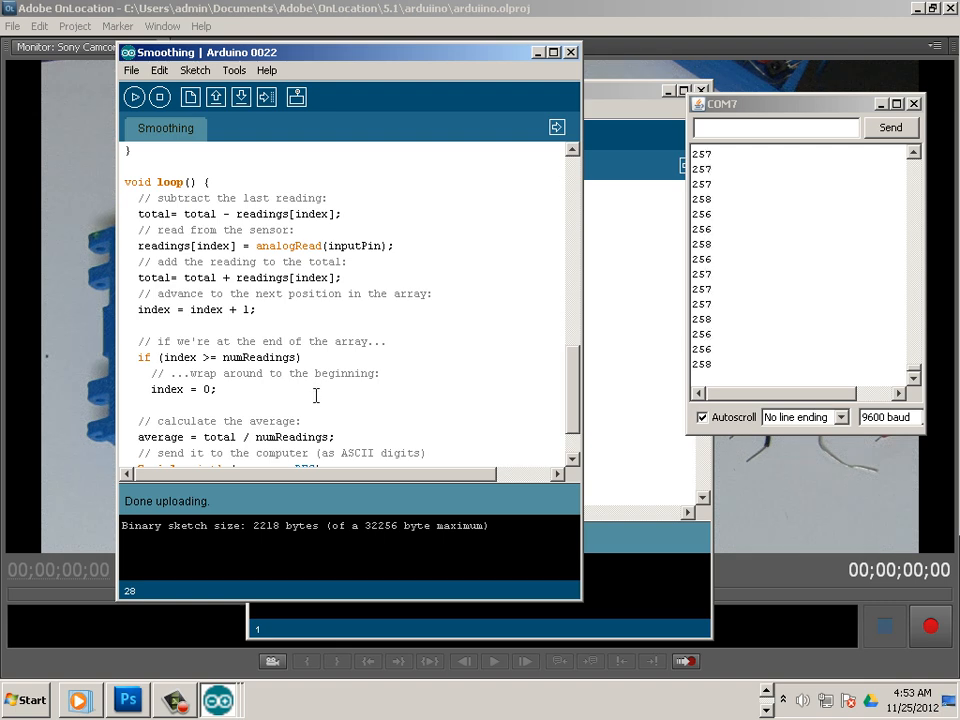
scroll(down, 3)
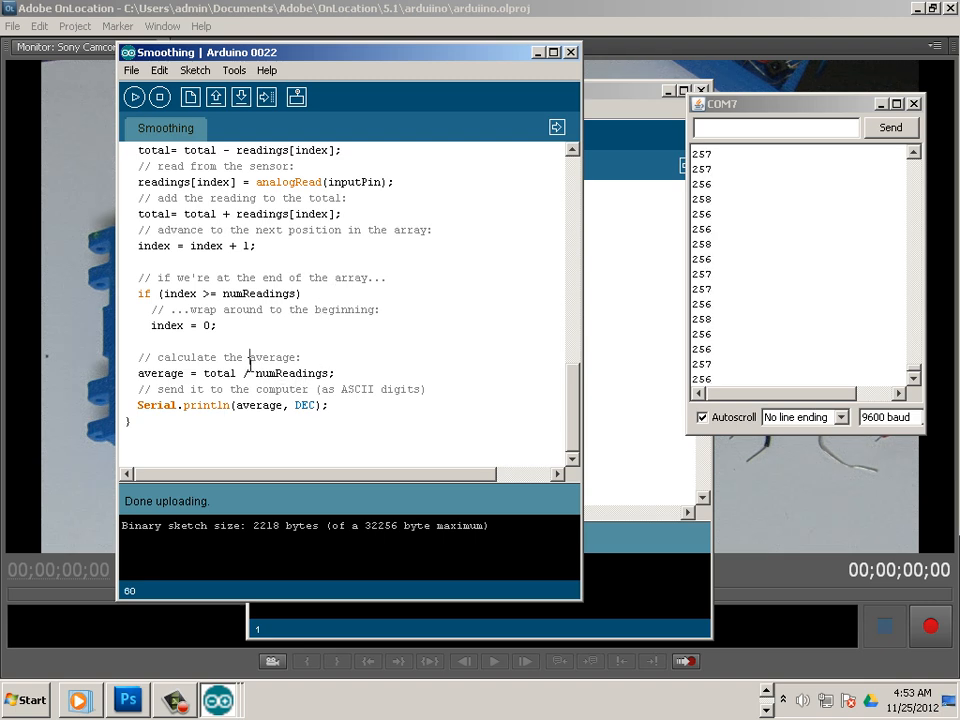
double_click(258, 405)
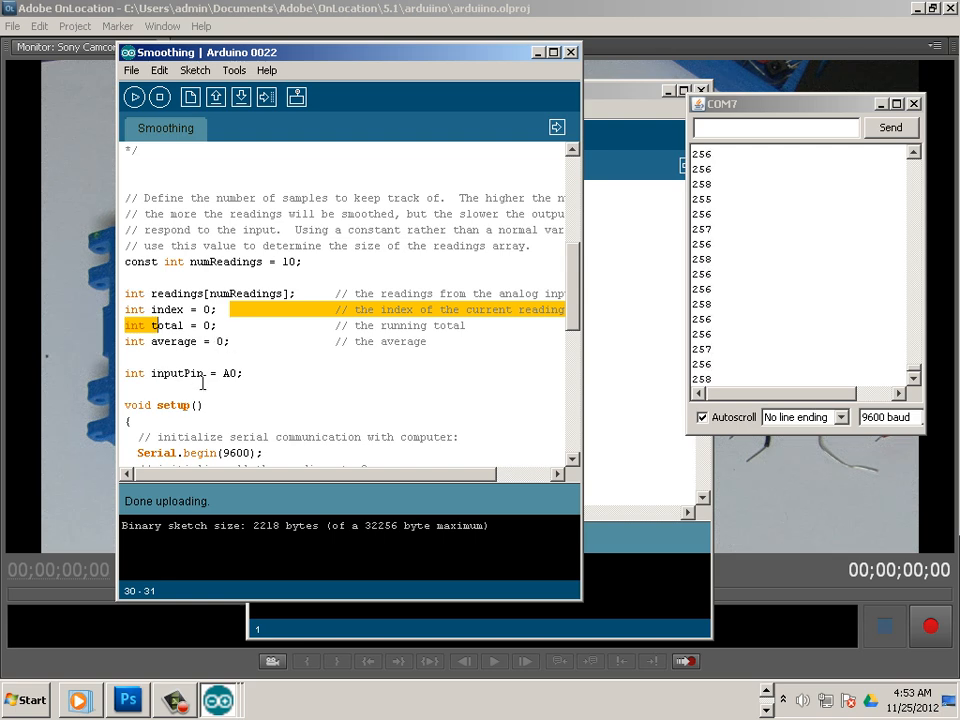
scroll(down, 3)
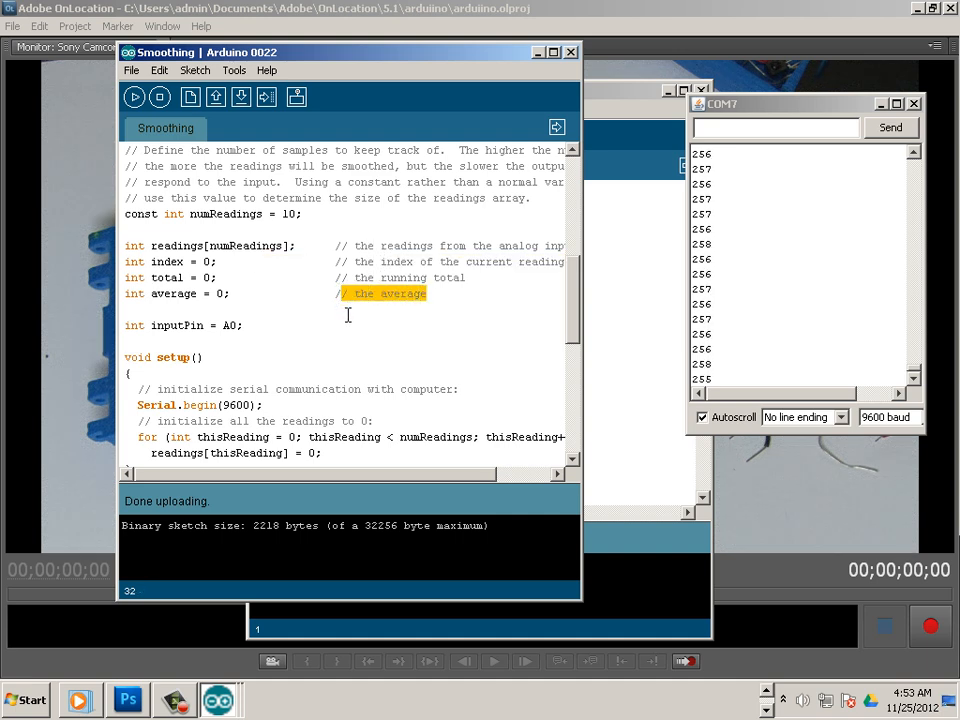
scroll(down, 3)
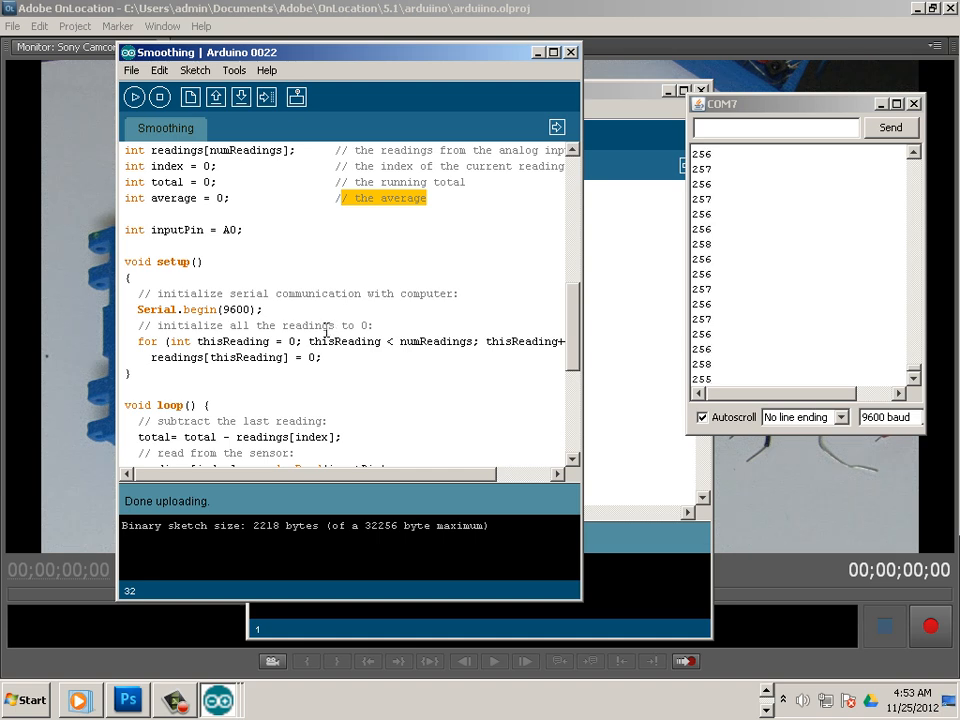
scroll(down, 3)
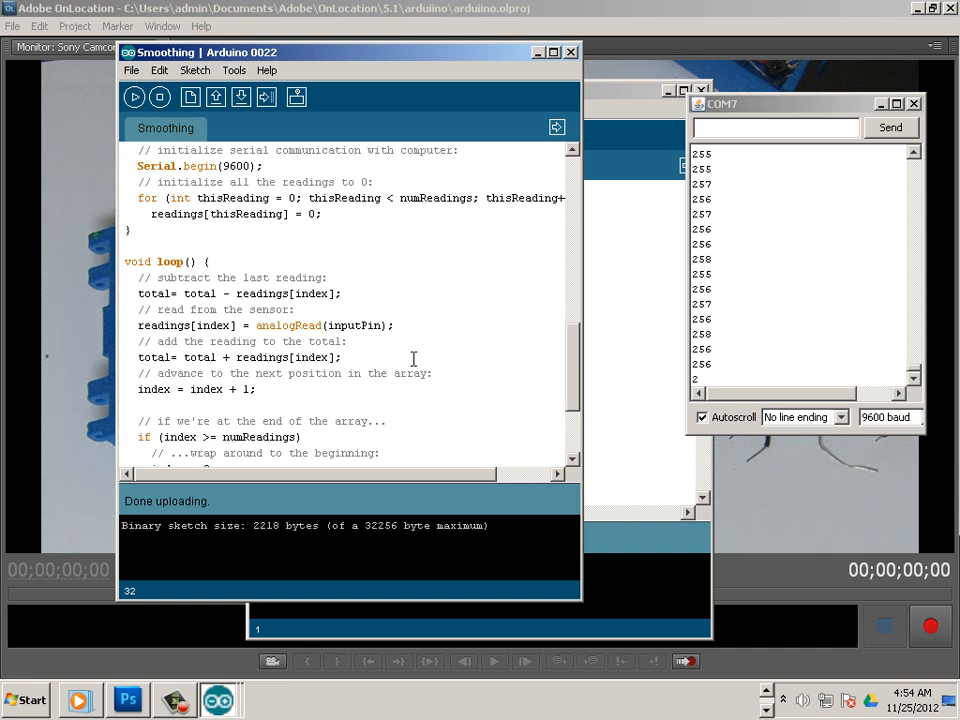
scroll(down, 3)
text(int)
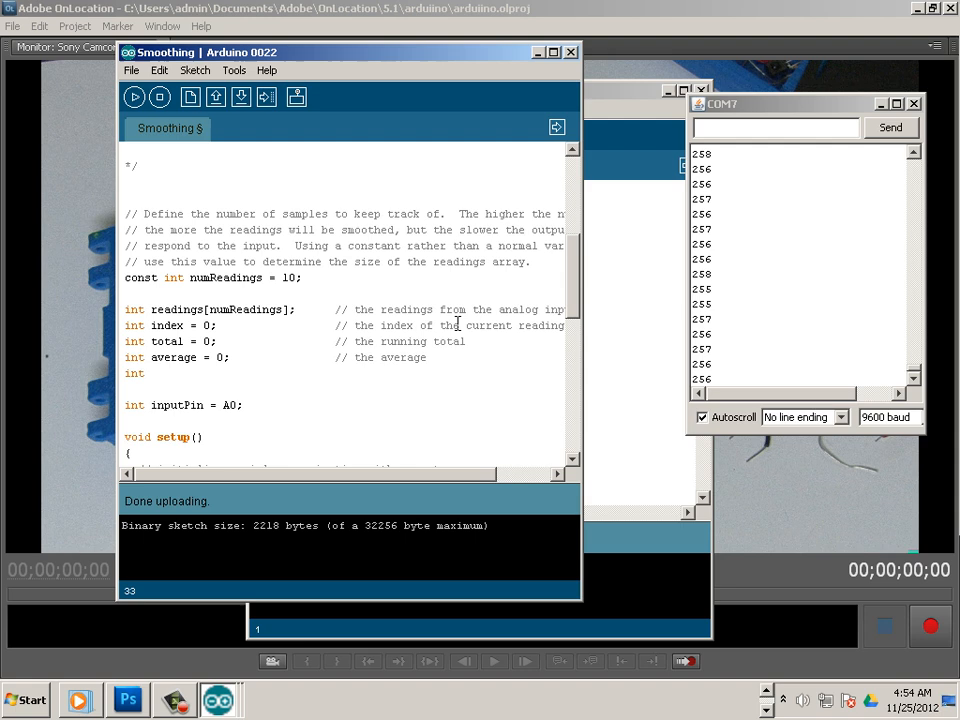
Step: Complete the declaration as 'int mapping =0'
text(mappi)
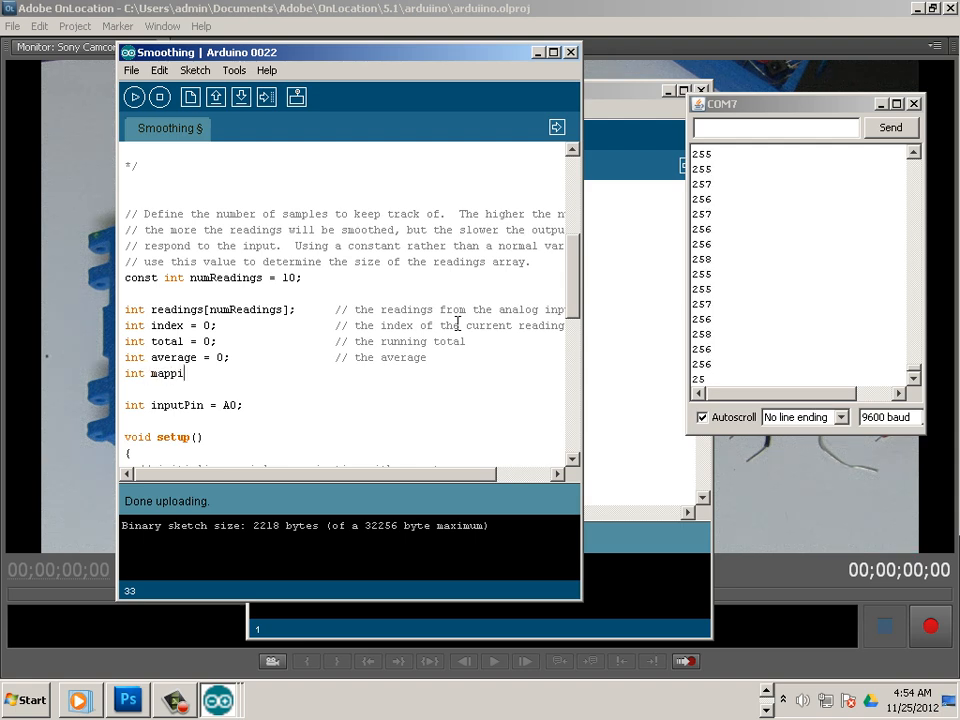
text(ng)
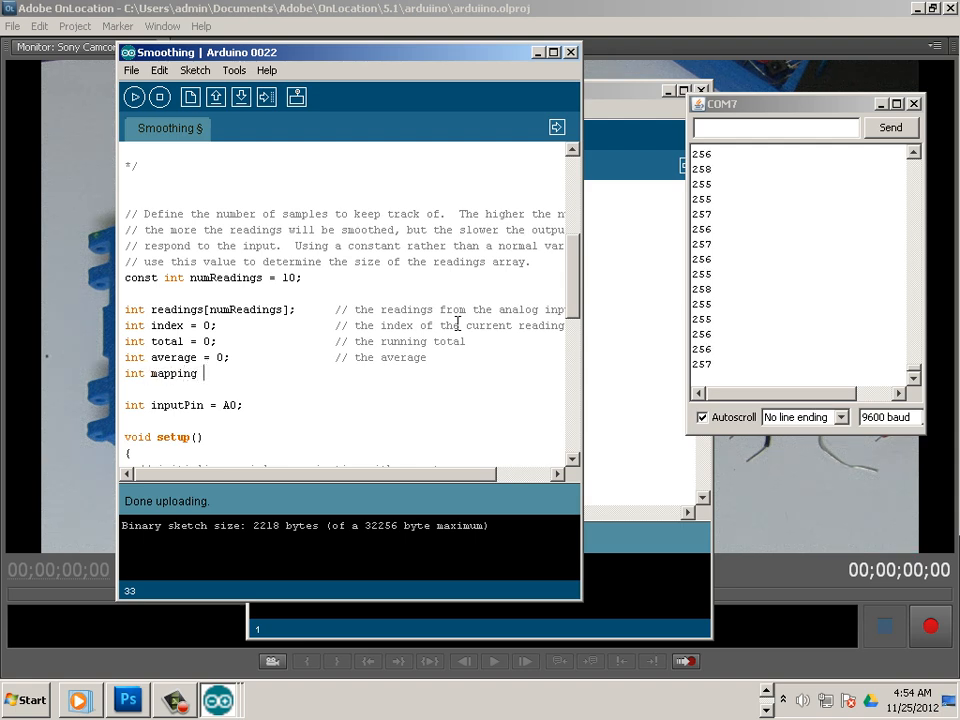
text(=0)
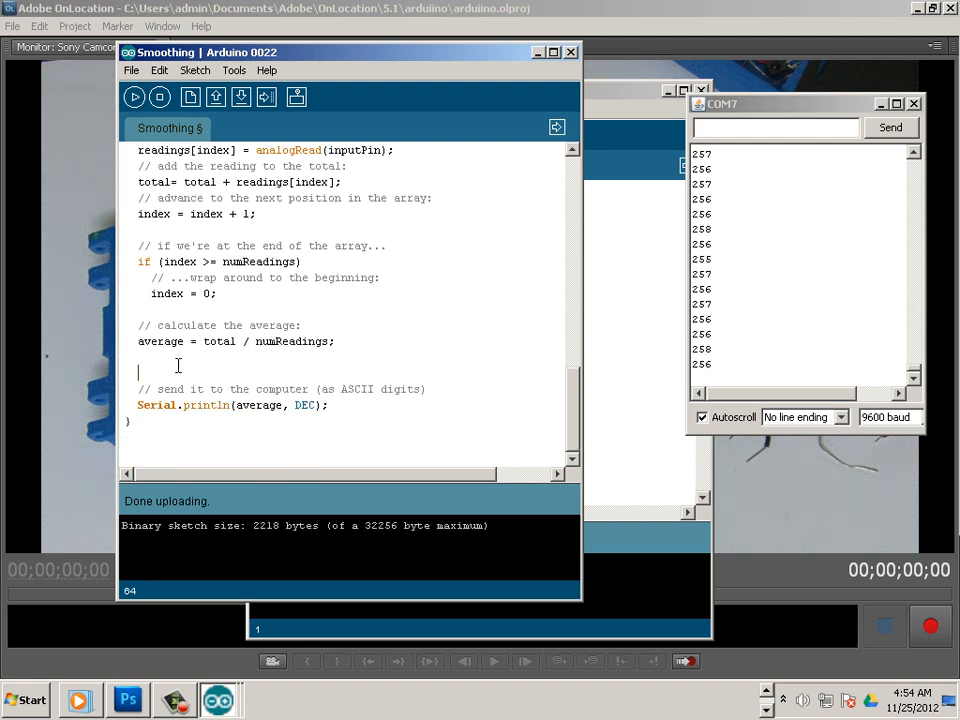
Step: Write 'mapping =map(average,255,75,30,200);' and select 'average' inside Serial.println
text(mappi)
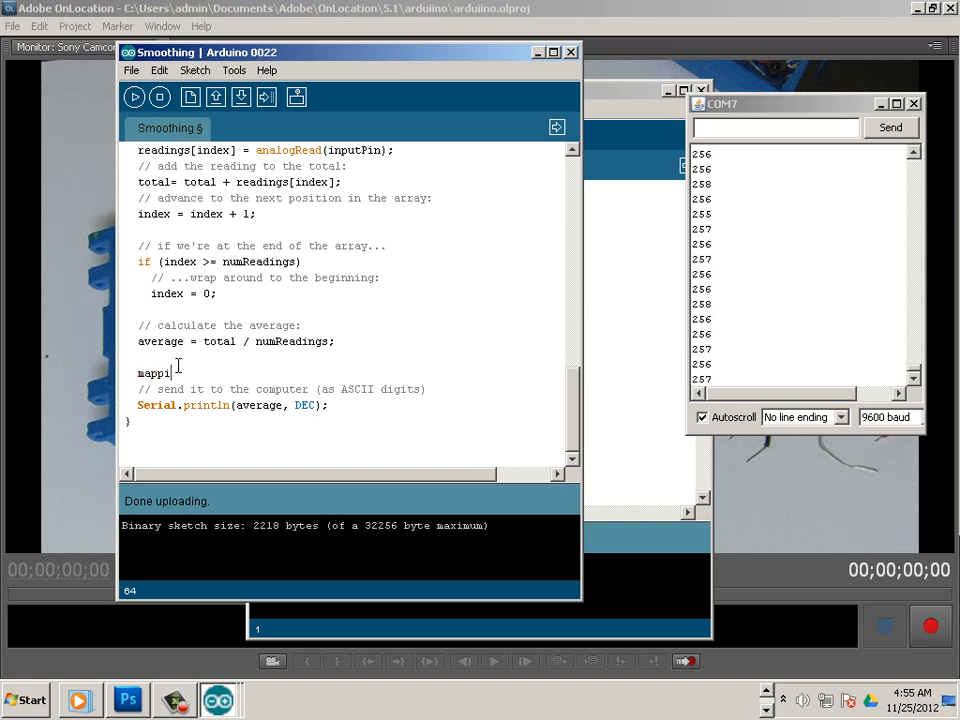
text(ng)
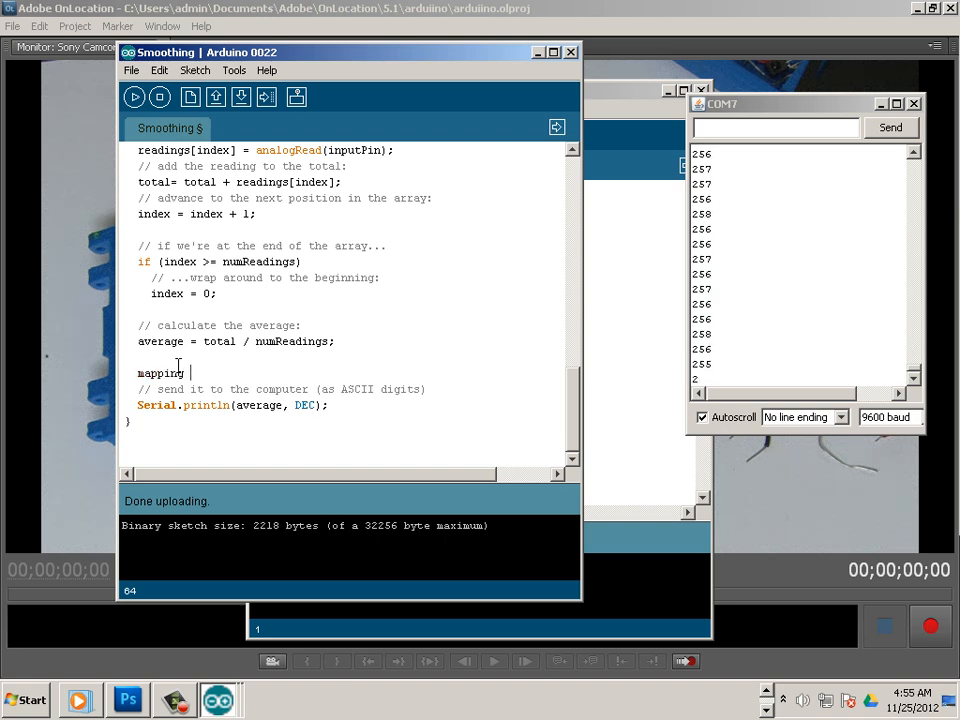
text(=ma)
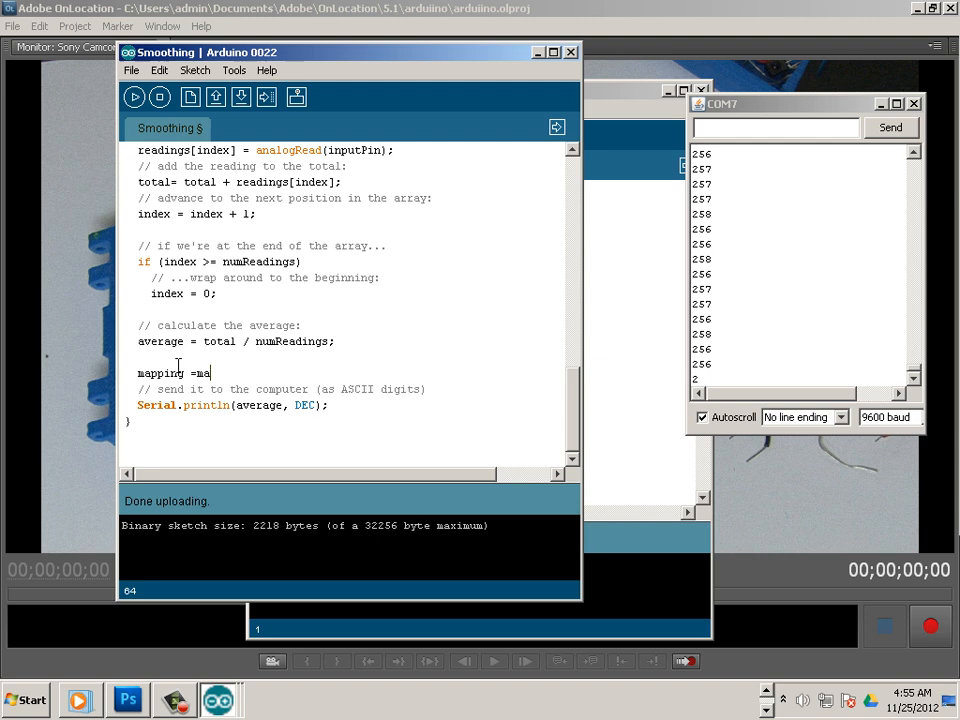
text(p)
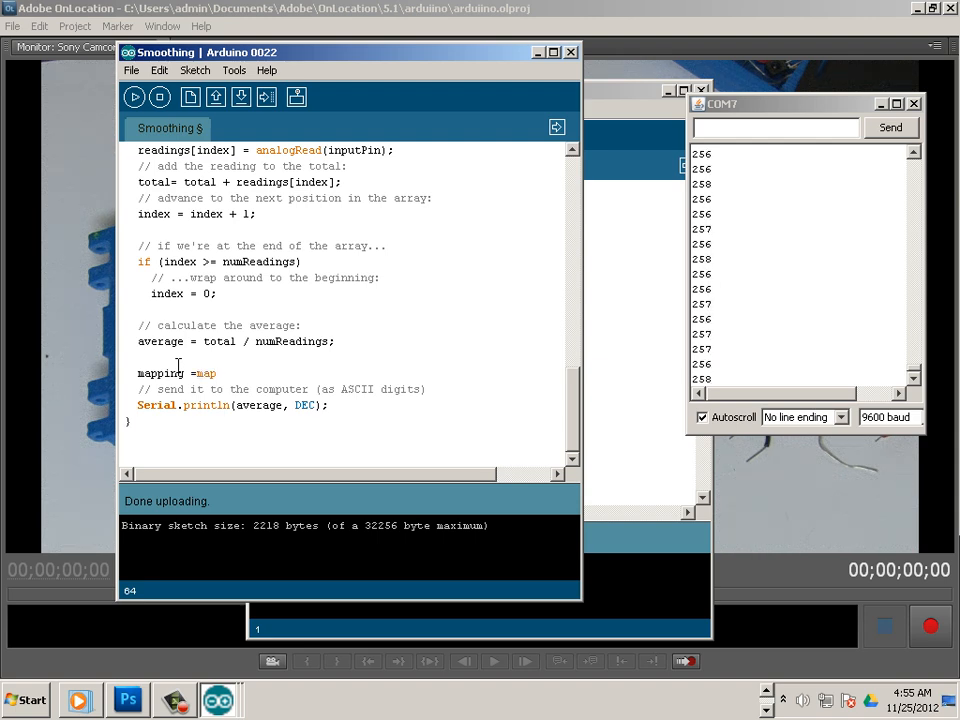
text(()
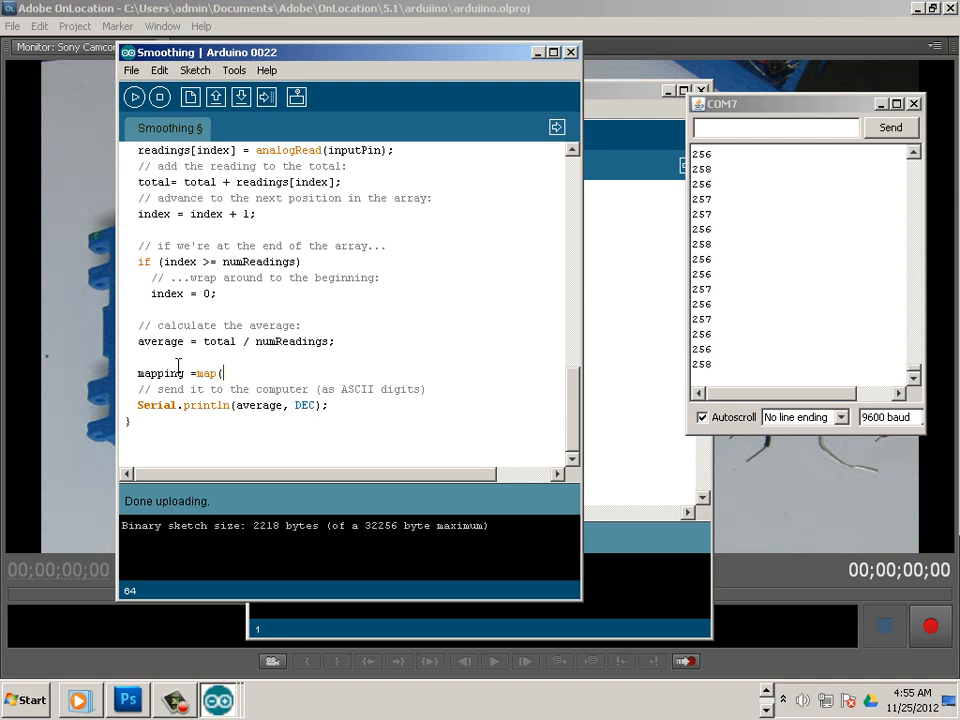
text(avera)
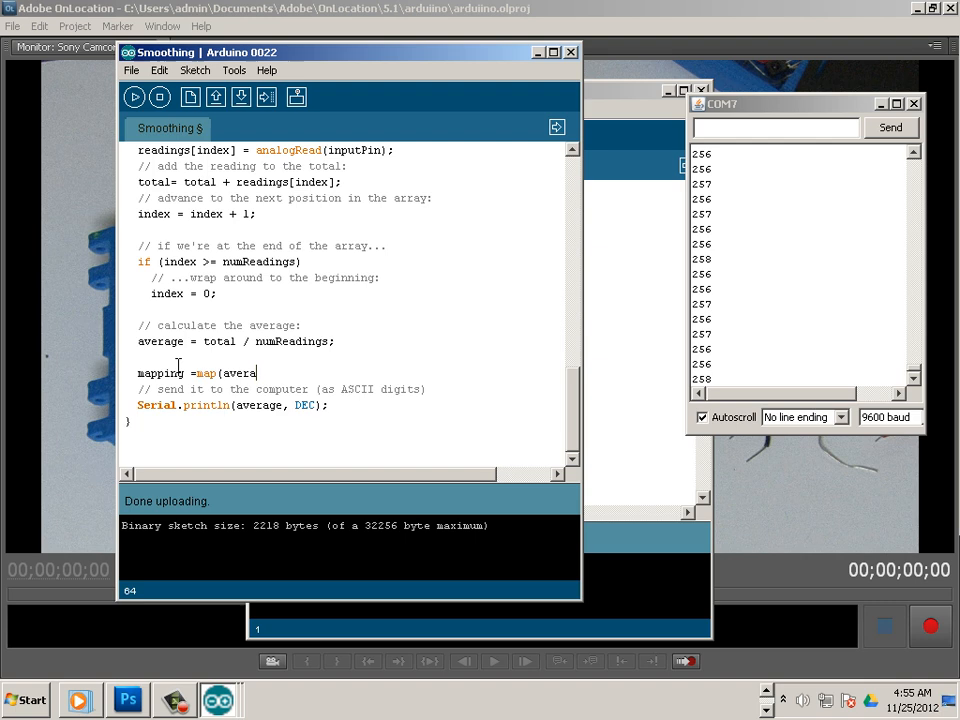
text(ge)
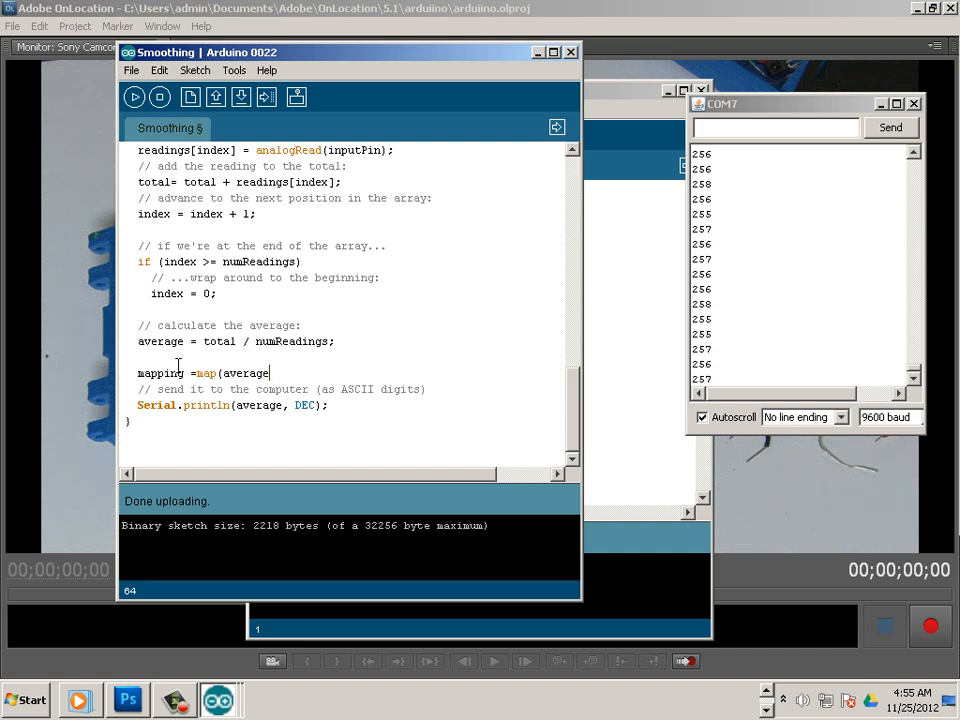
text(,255)
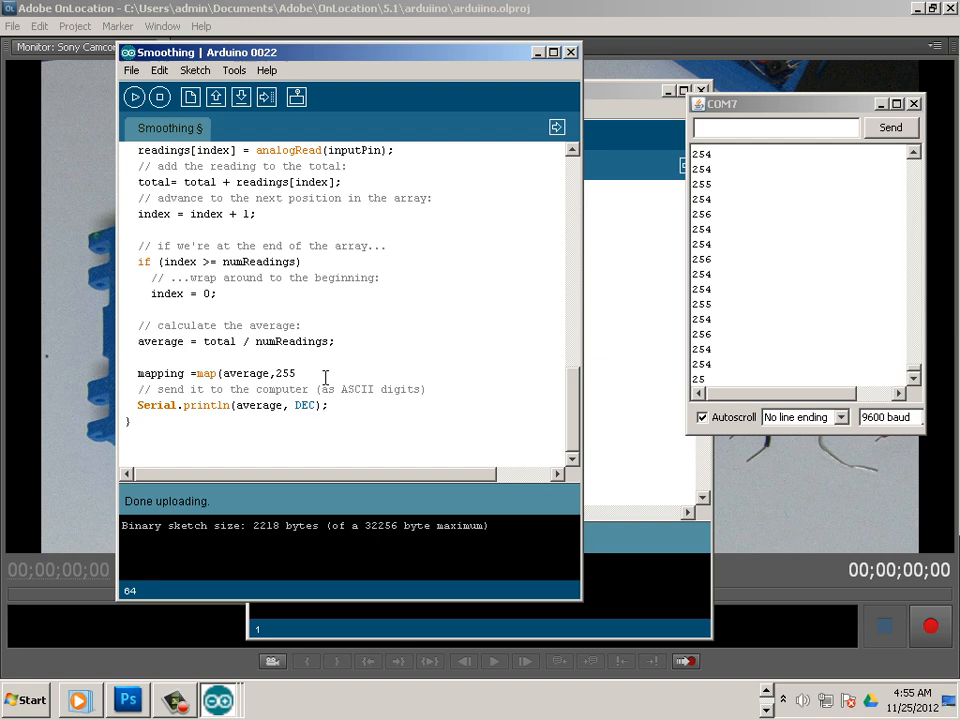
text(,7)
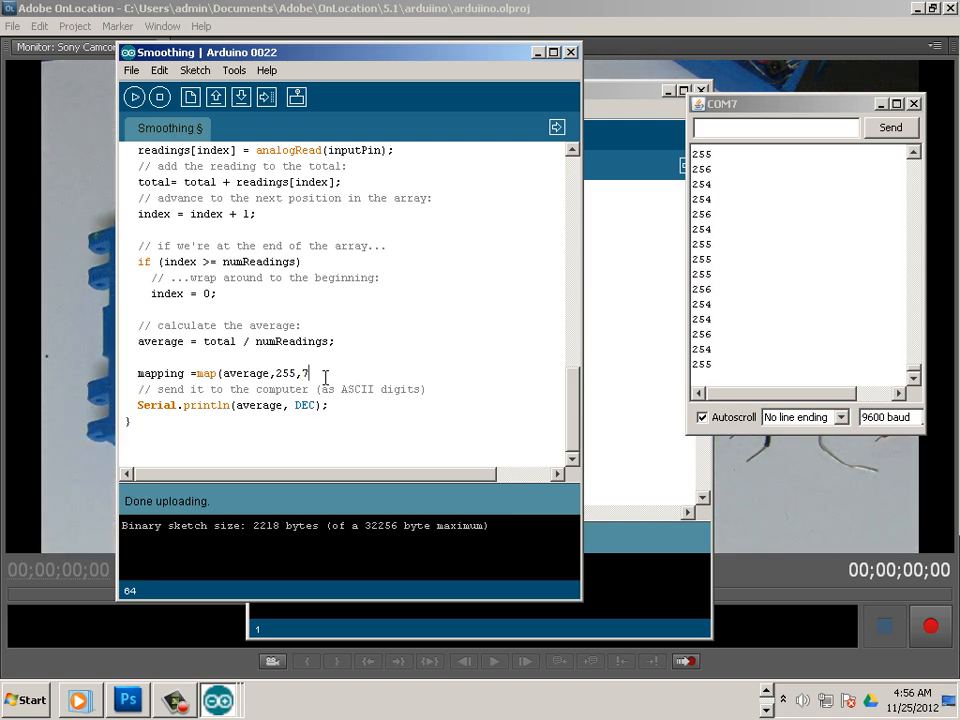
text(5,30)
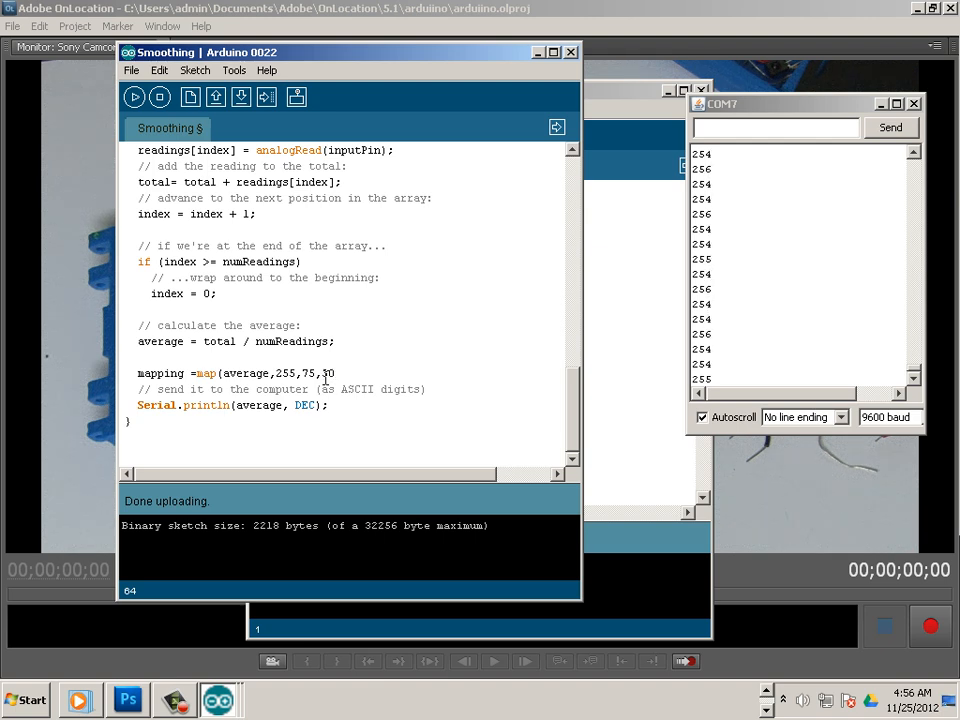
text(,200);)
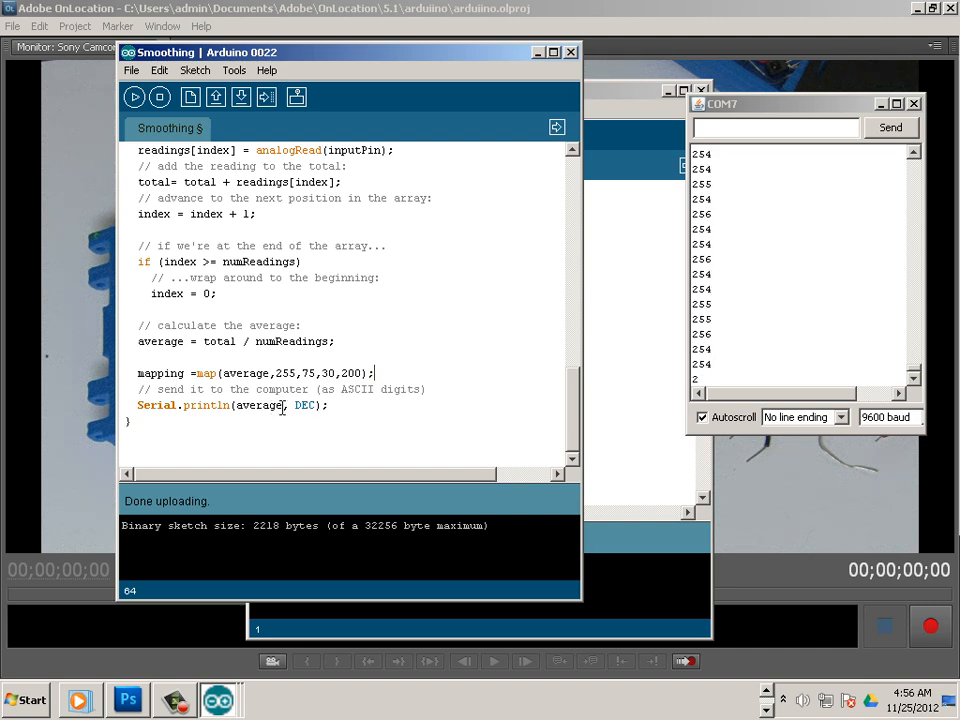
double_click(258, 405)
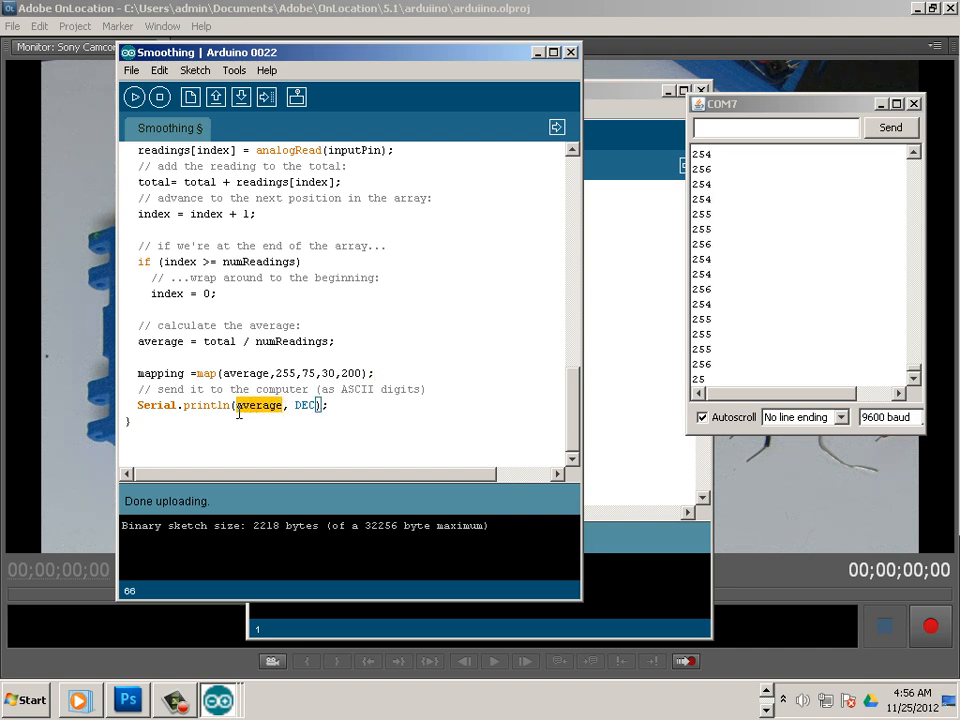
Step: Print mapping instead of average and upload the modified sketch to the board
text(mappin)
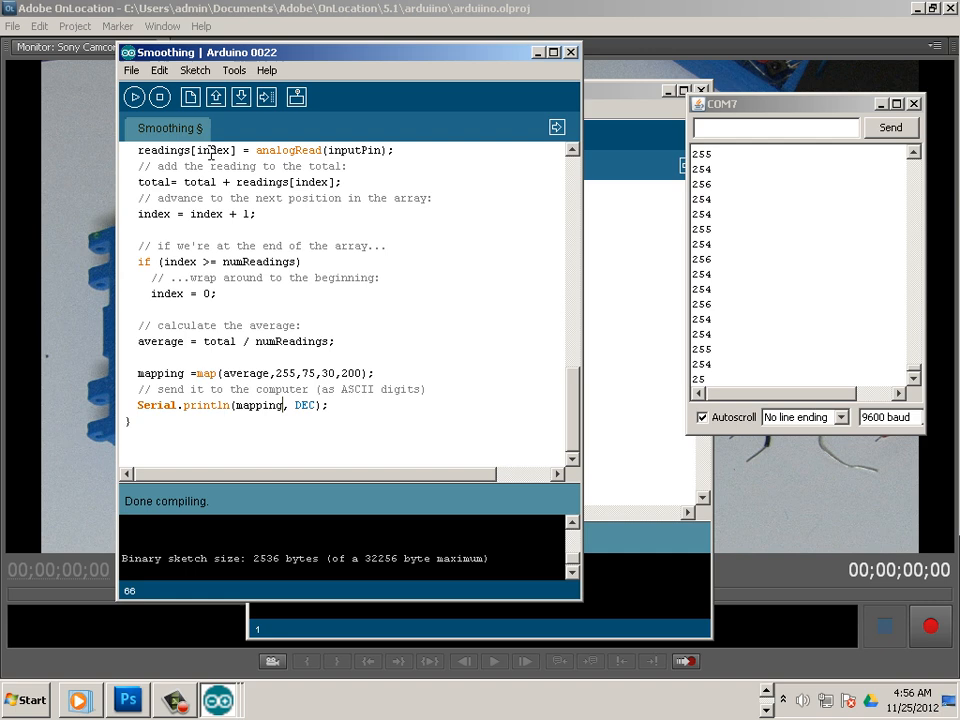
click(268, 98)
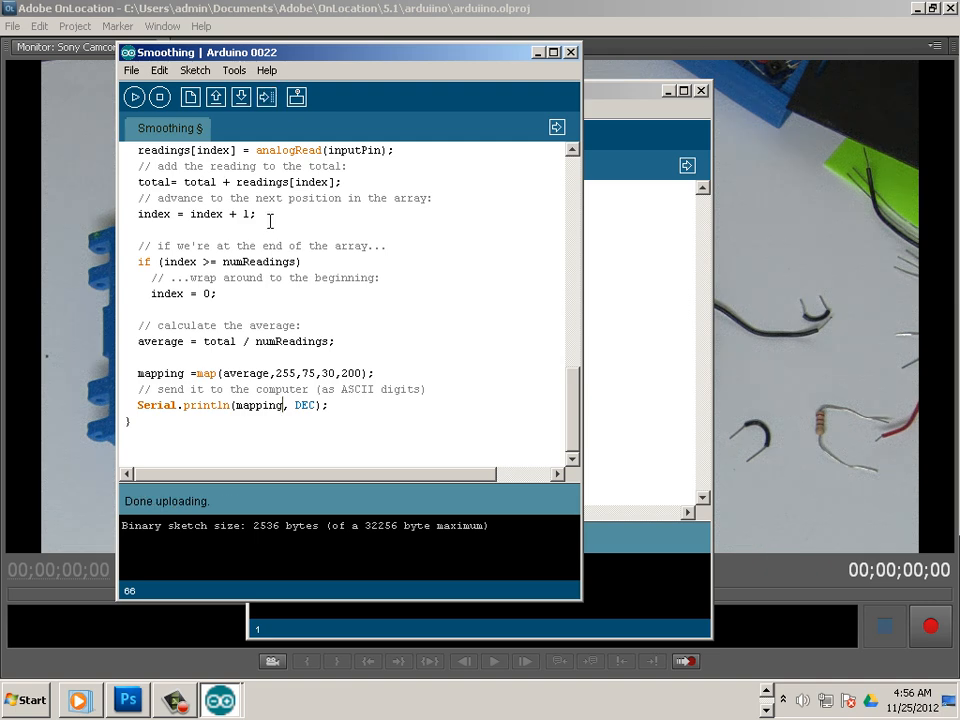
Step: Watch the serial monitor on COM7 report a steady mapped value of 30
click(297, 96)
text(1)
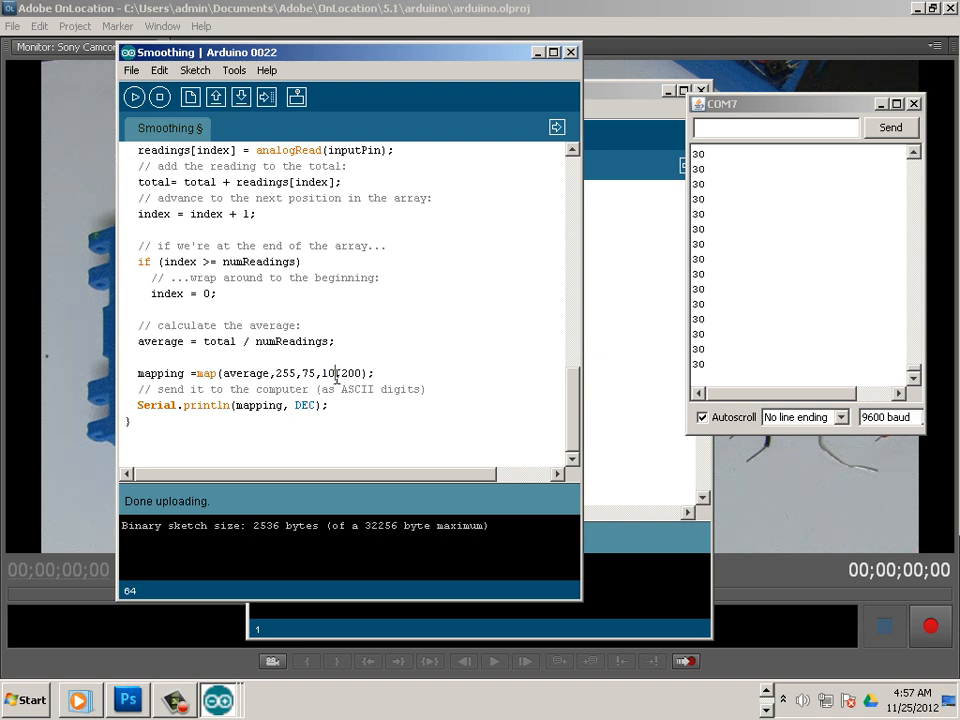
Step: Change the map's lower output bound from 30 to 0, verify, upload, and watch readings near zero
double_click(329, 373)
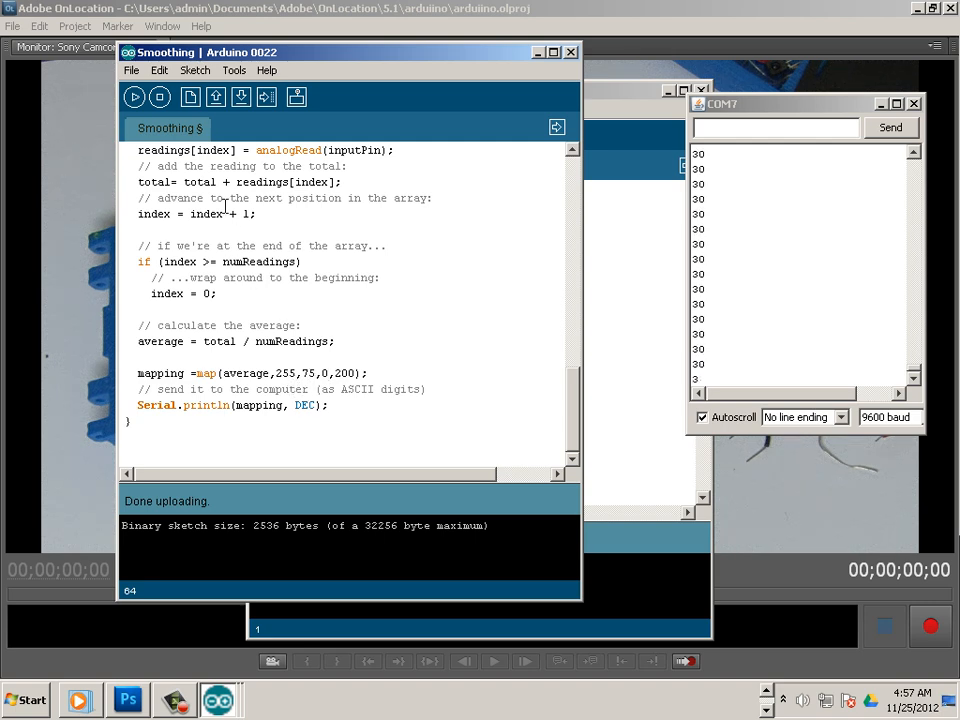
click(136, 99)
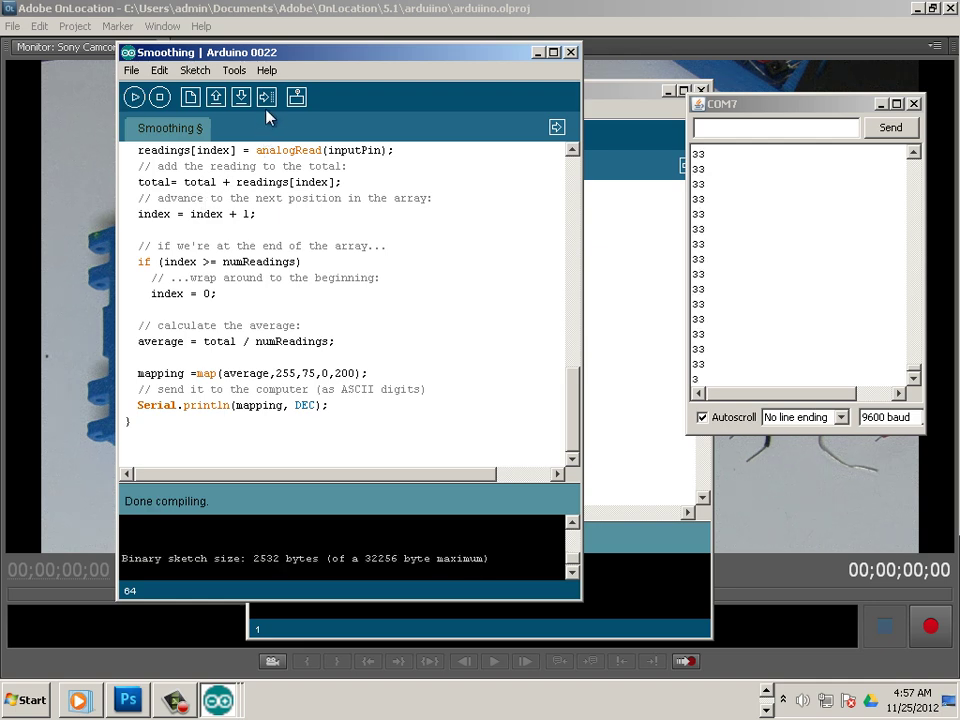
click(263, 98)
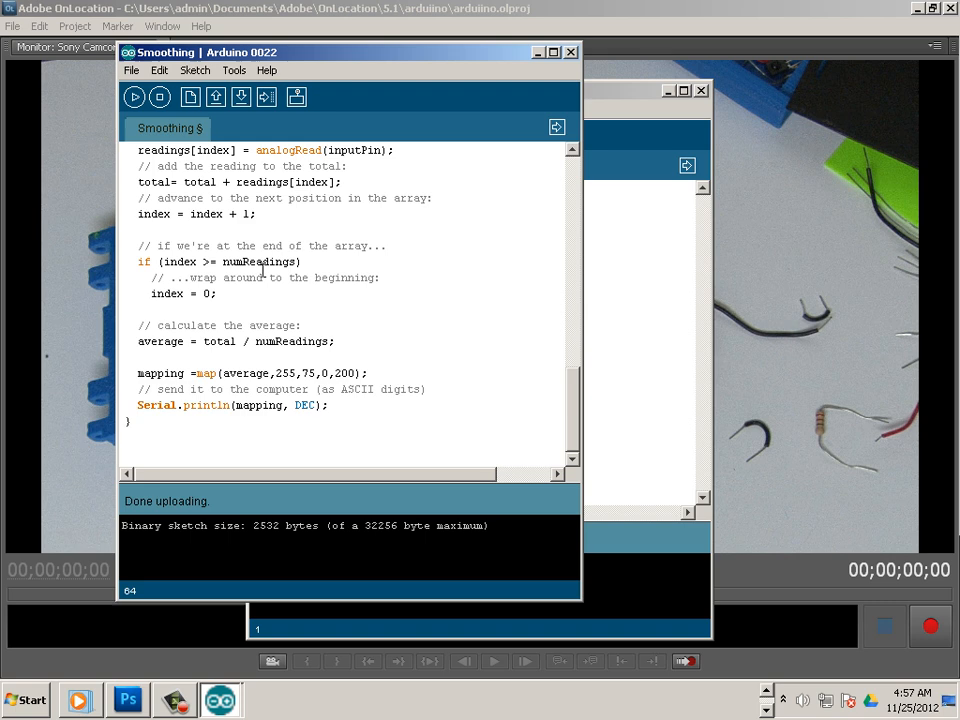
click(297, 97)
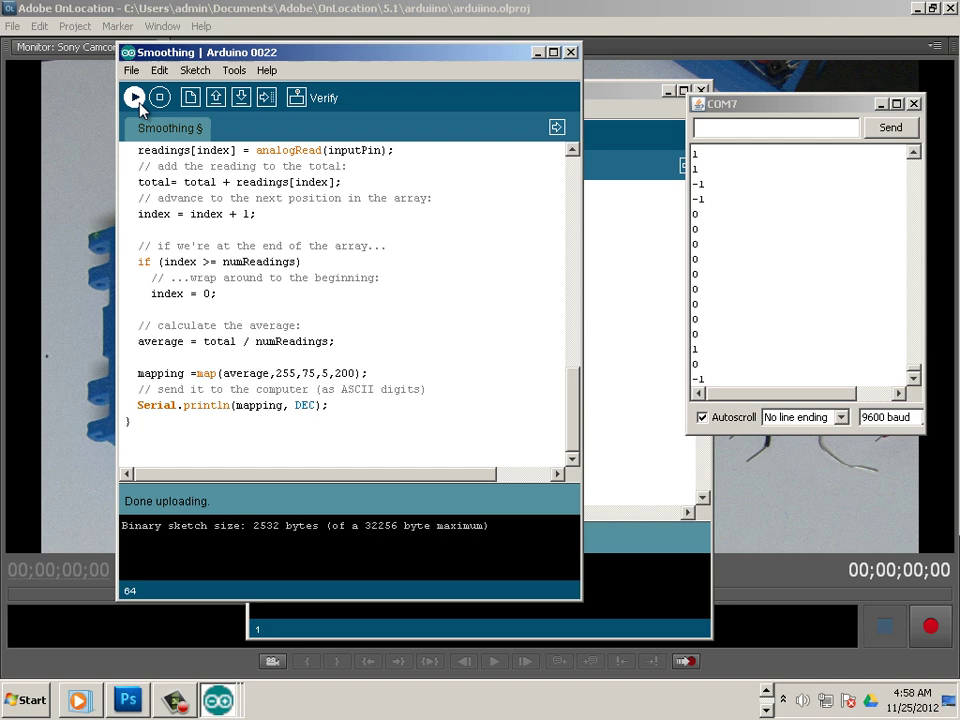
Step: Verify and upload with lower bound 5 and check the serial readings
click(129, 97)
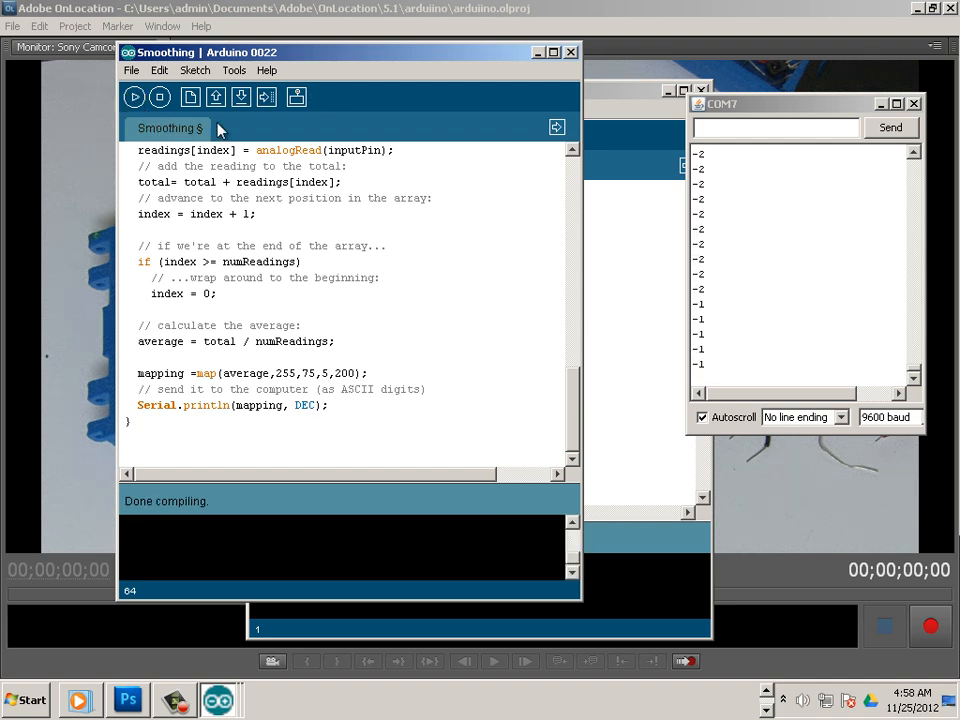
click(266, 98)
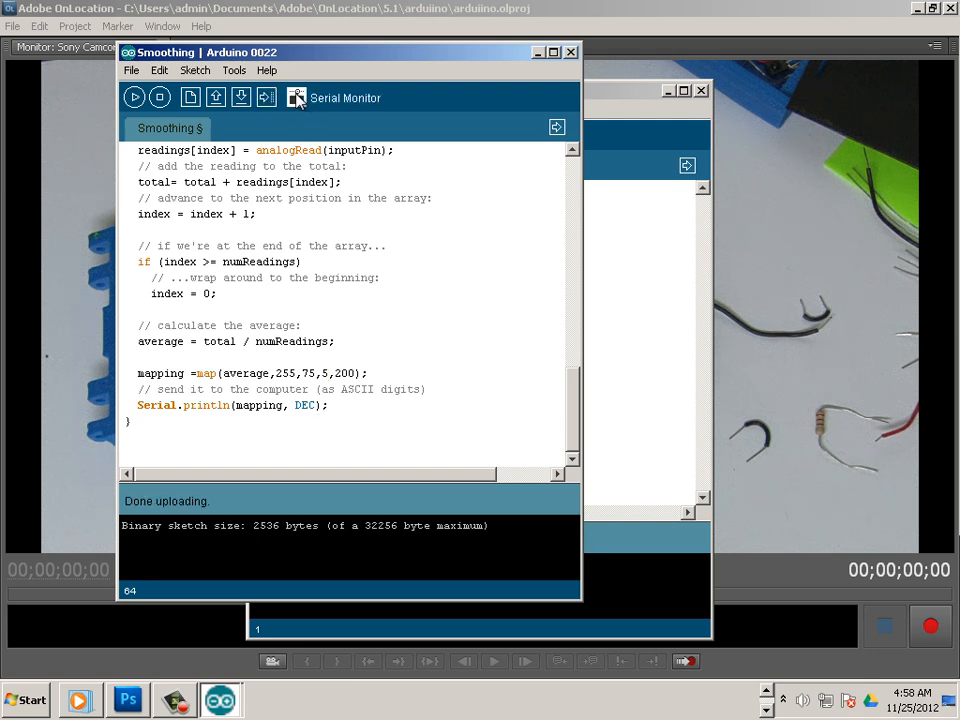
click(297, 98)
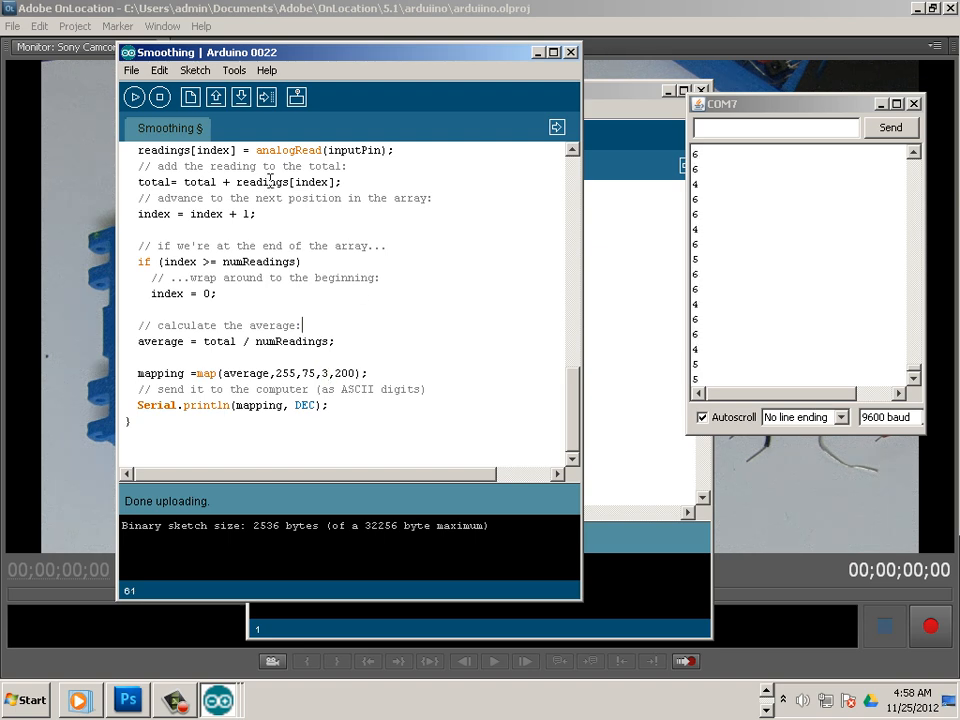
Step: Upload with lower bound 3, then with lower bound 1
click(134, 97)
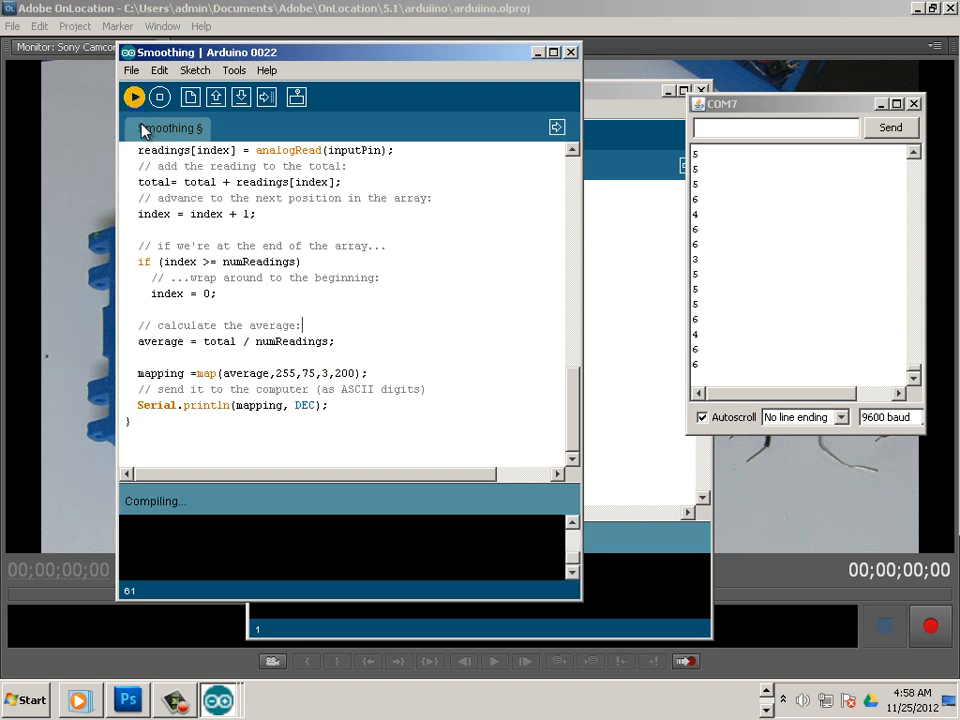
click(267, 97)
text(1)
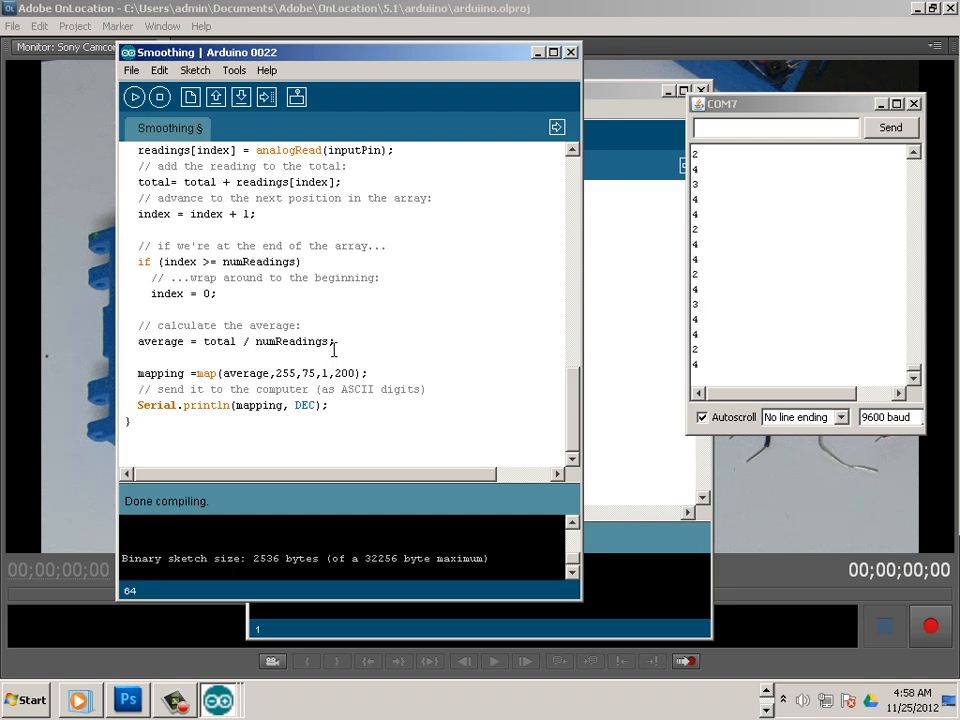
mouse_move(263, 98)
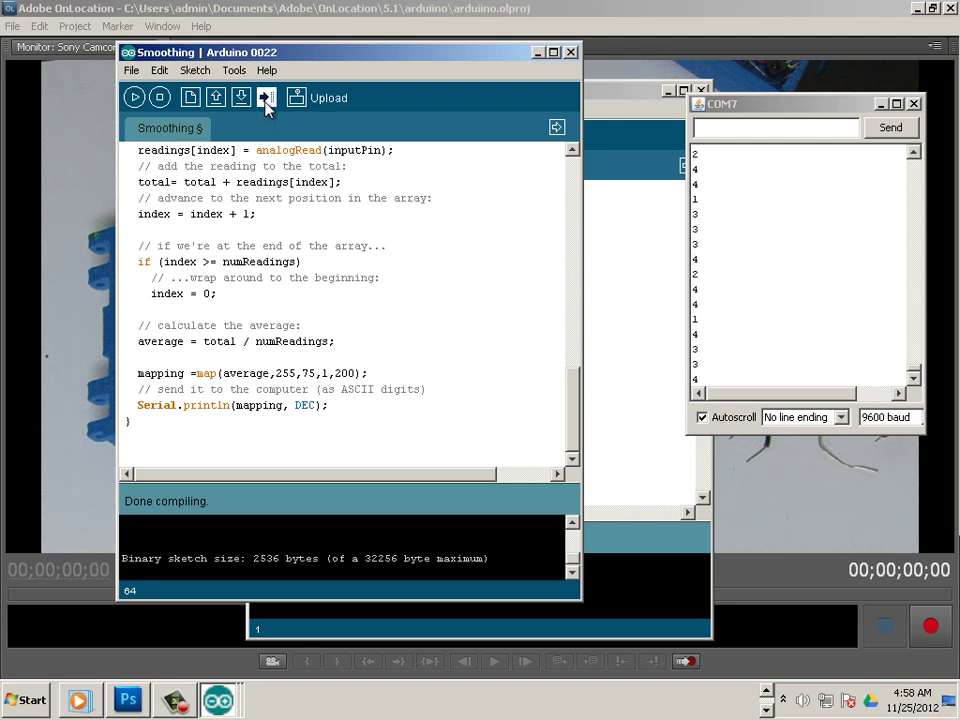
click(260, 98)
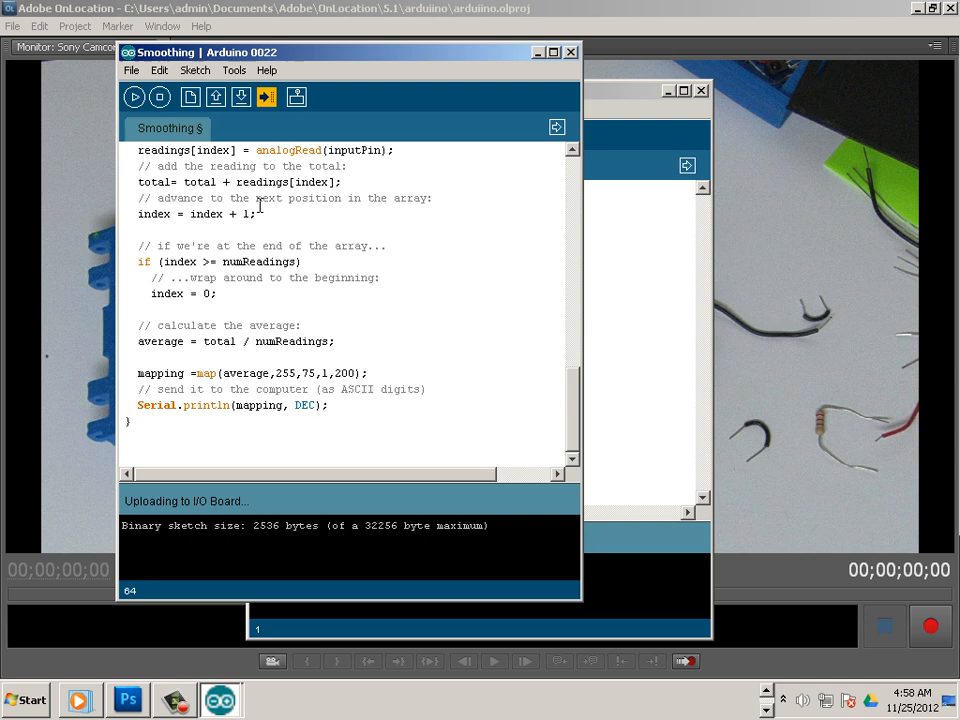